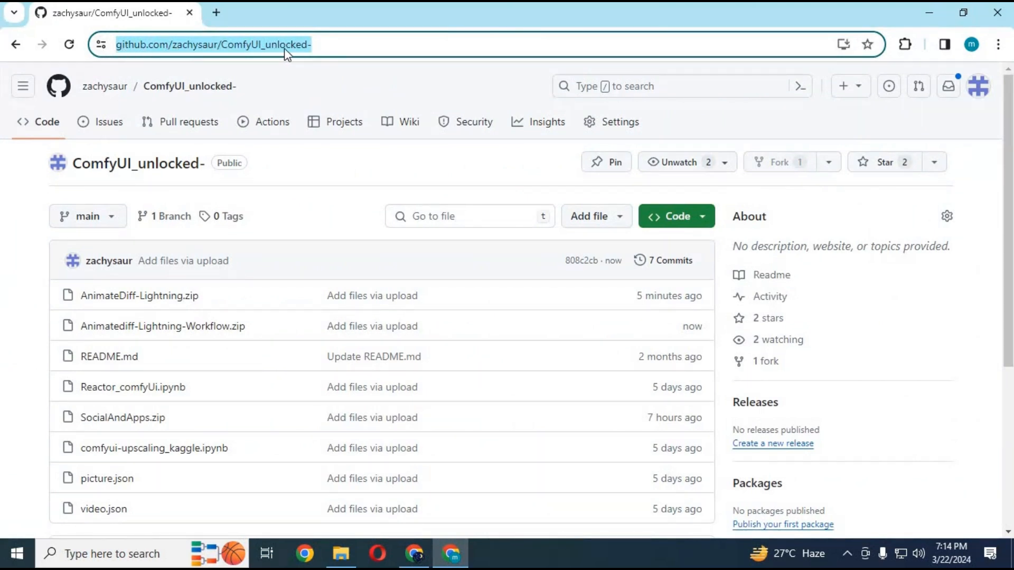
{"action": "mouse_move", "coordinate": [320, 142]}
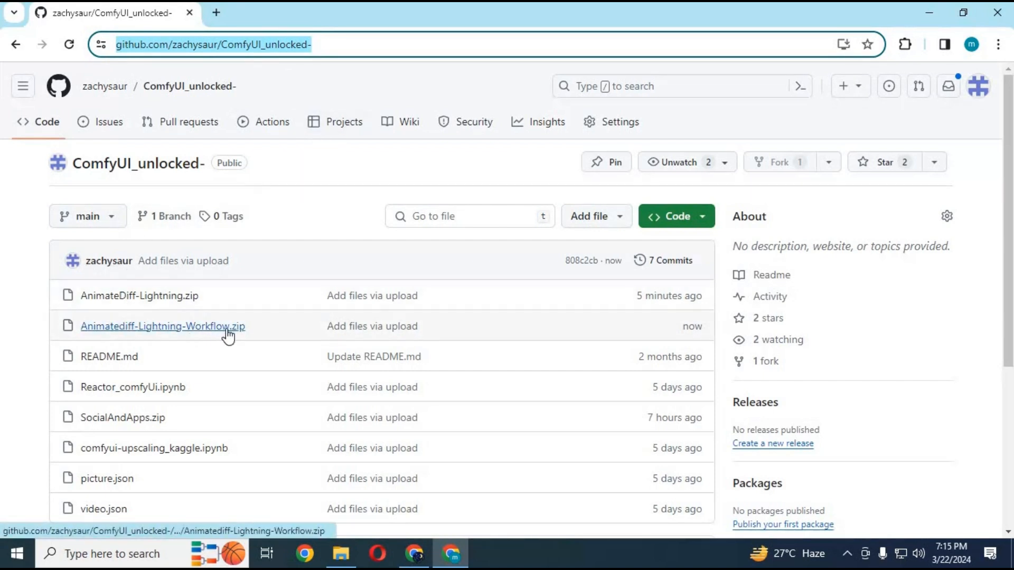
{"action": "mouse_move", "coordinate": [239, 333]}
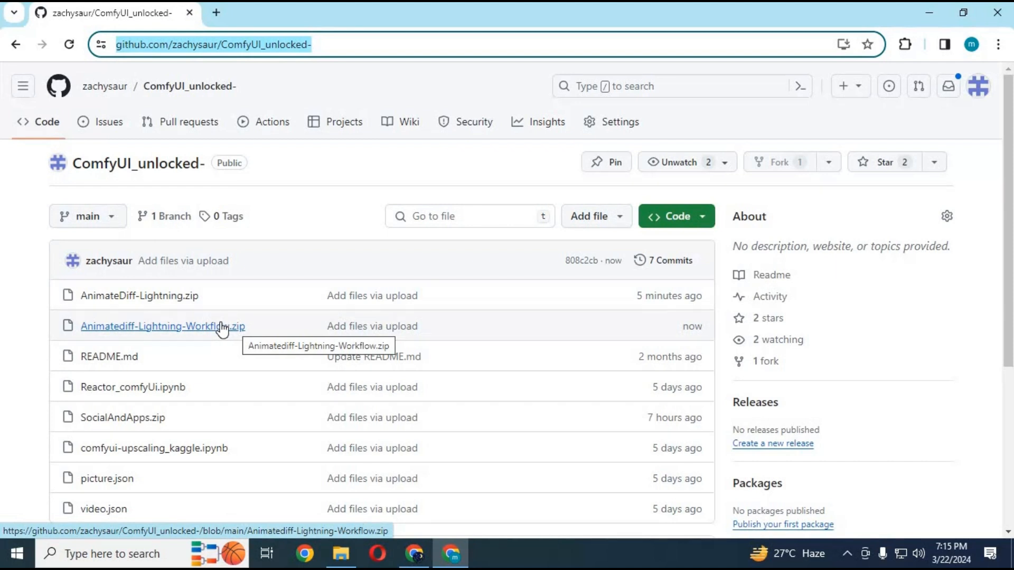
Step: Open the Animatediff-Lightning-Workflow.zip file page showing its 6.79 KB size
{"action": "left_click", "coordinate": [161, 326]}
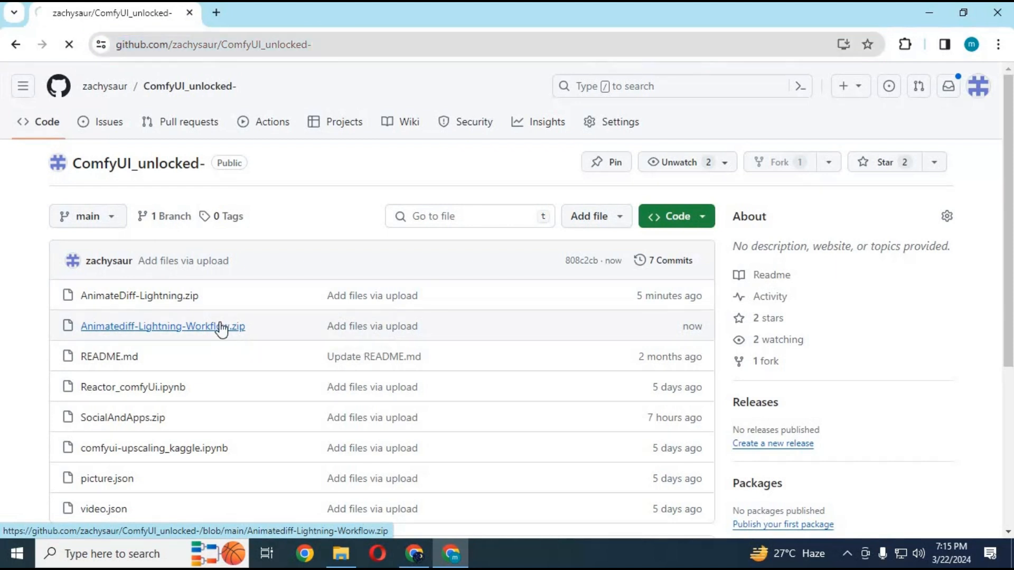
{"action": "left_click", "coordinate": [160, 326]}
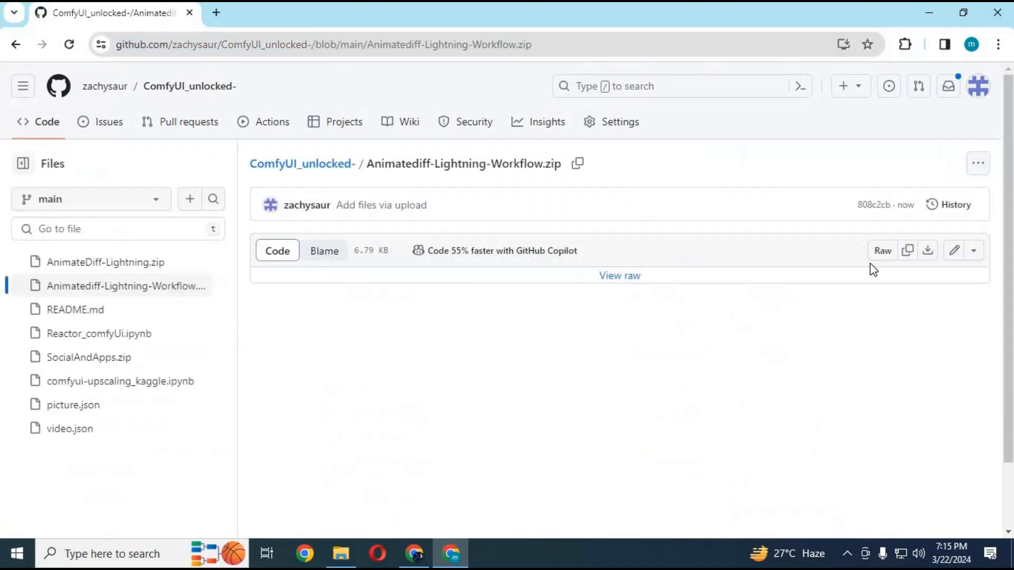
{"action": "mouse_move", "coordinate": [400, 425]}
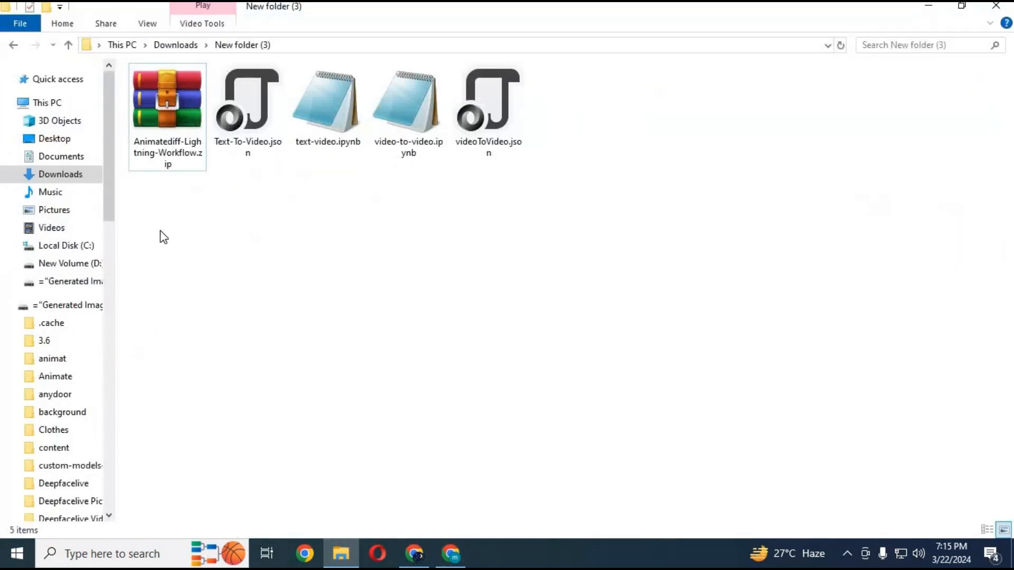
{"action": "left_click", "coordinate": [407, 106]}
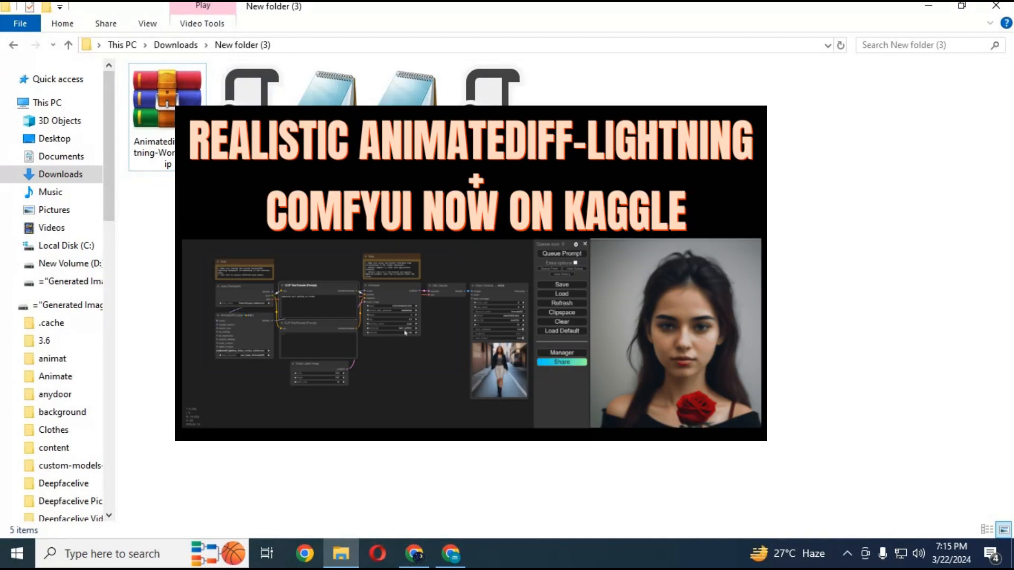
{"action": "left_click", "coordinate": [489, 89]}
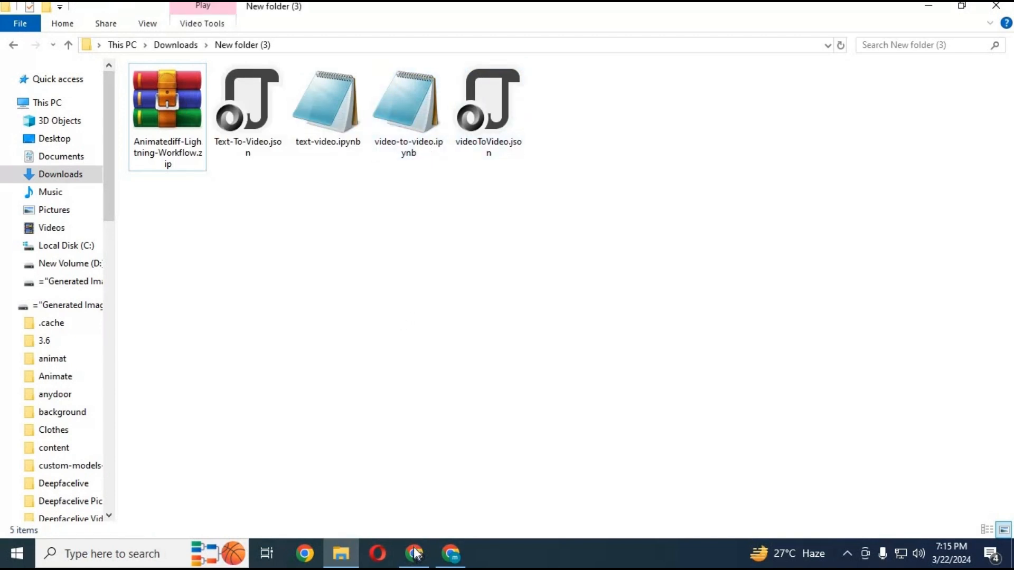
Step: Create a new Kaggle notebook from the Create menu on the home page
{"action": "left_click", "coordinate": [412, 553]}
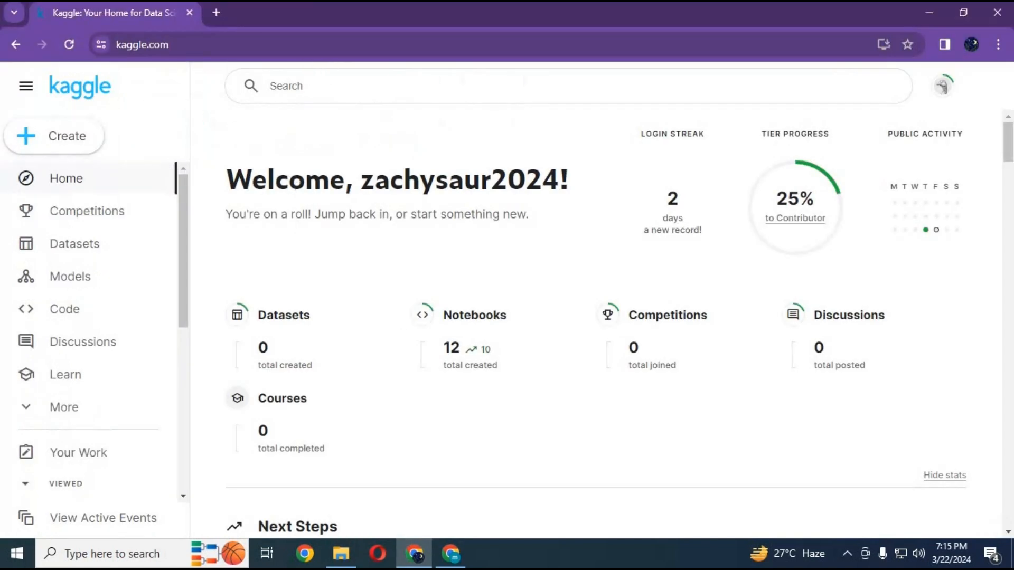
{"action": "left_click", "coordinate": [142, 45]}
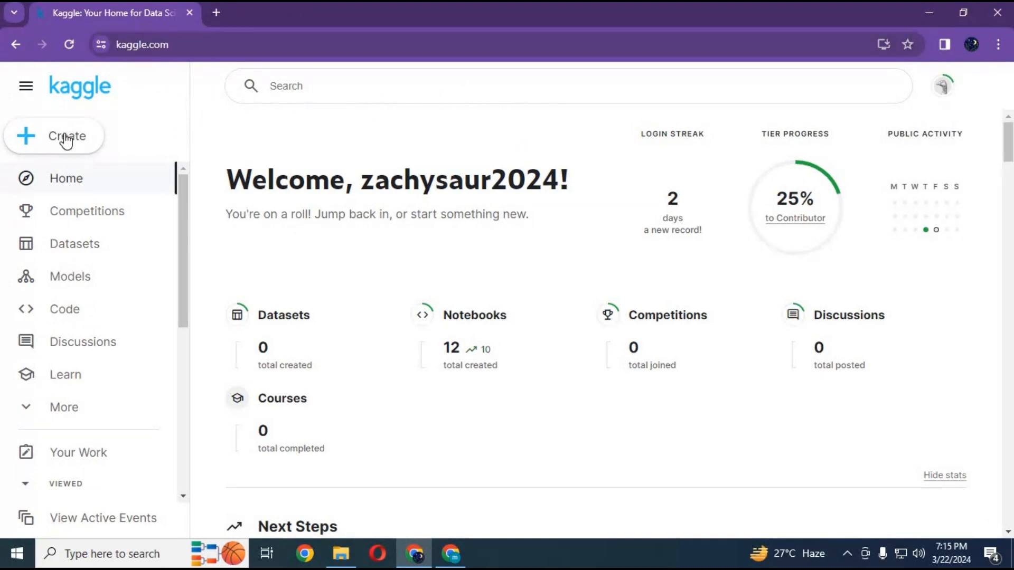
{"action": "left_click", "coordinate": [65, 136]}
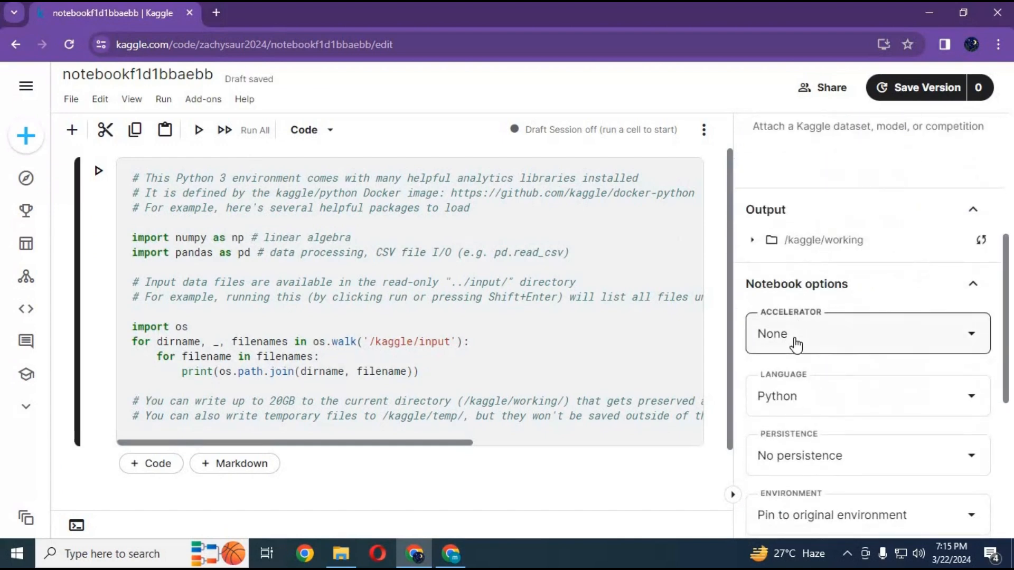
Step: Enable GPU T4 ×2, Variables and Files persistence and internet, then start the draft session
{"action": "left_click", "coordinate": [868, 333]}
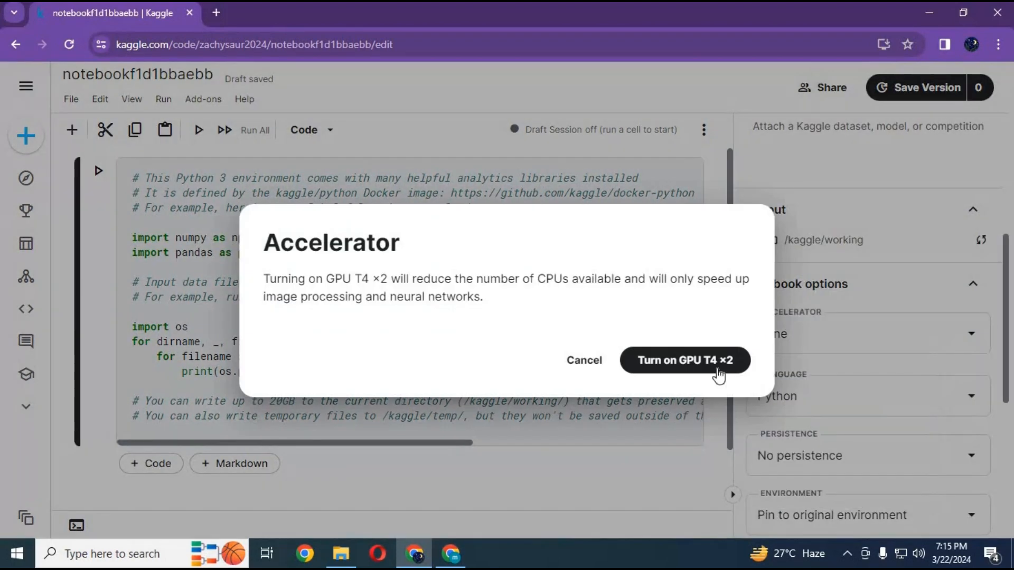
{"action": "left_click", "coordinate": [684, 360]}
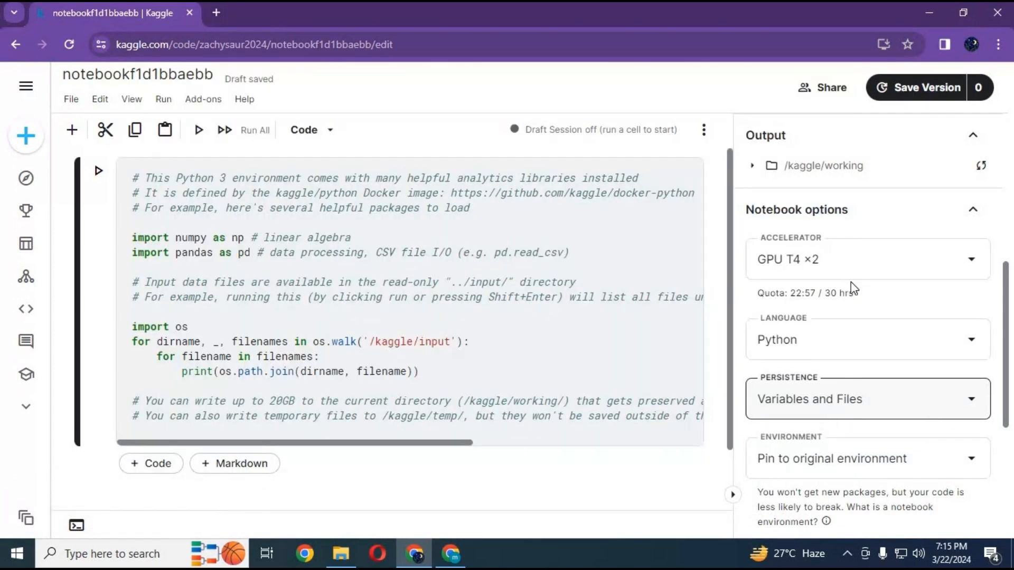
{"action": "scroll", "scroll_direction": "down", "scroll_amount": 3}
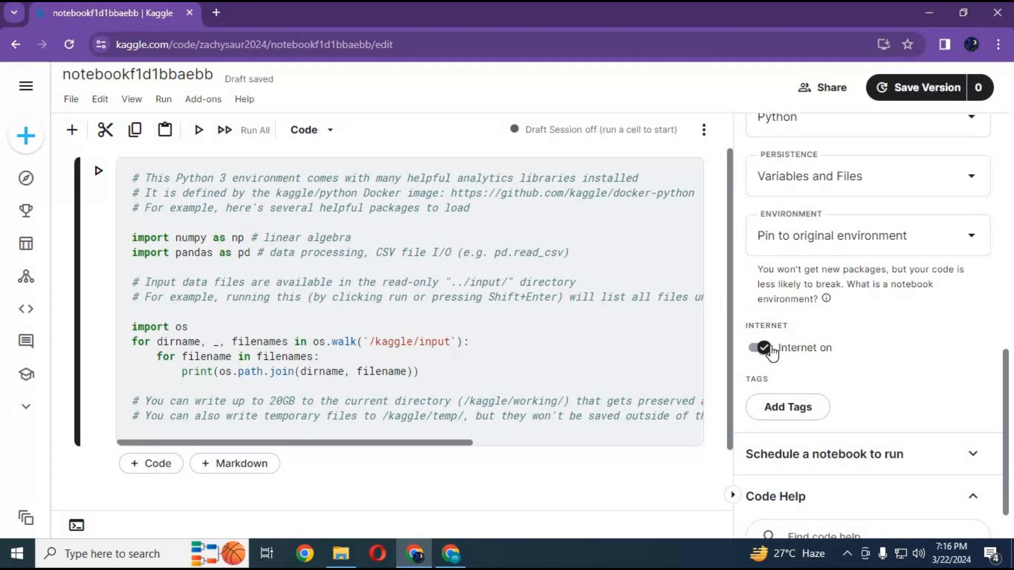
{"action": "mouse_move", "coordinate": [771, 330]}
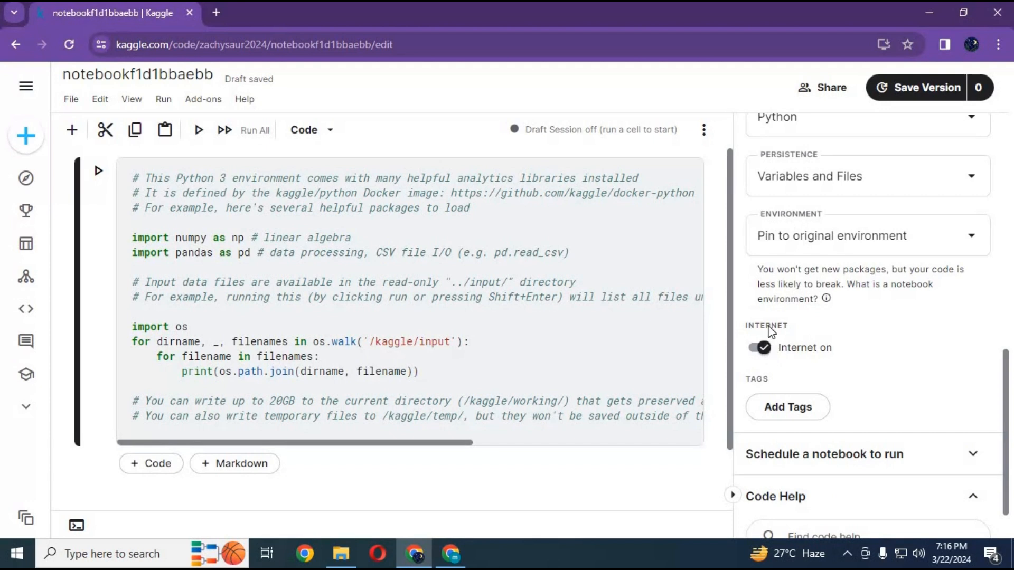
{"action": "mouse_move", "coordinate": [703, 131]}
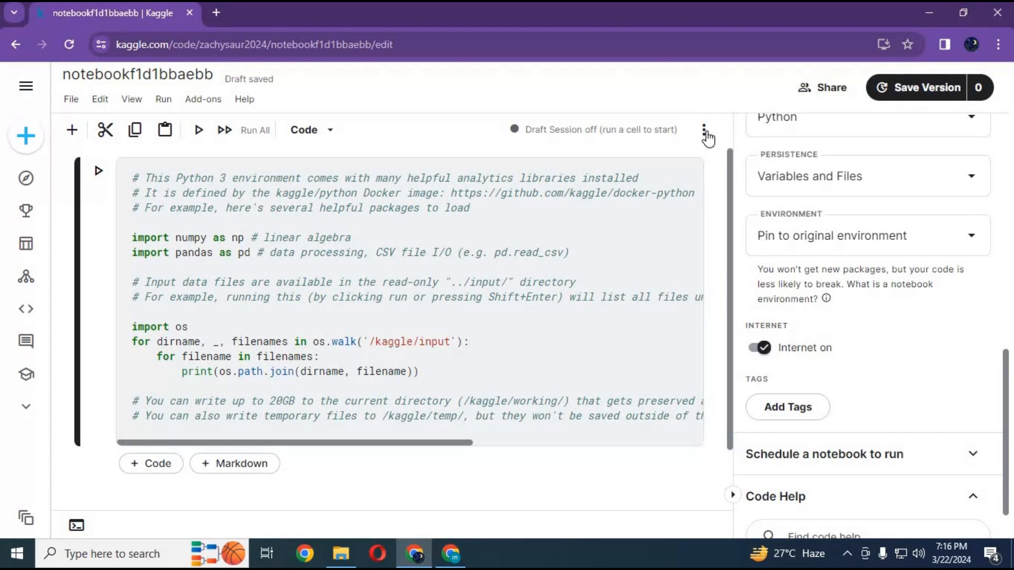
{"action": "left_click", "coordinate": [703, 131]}
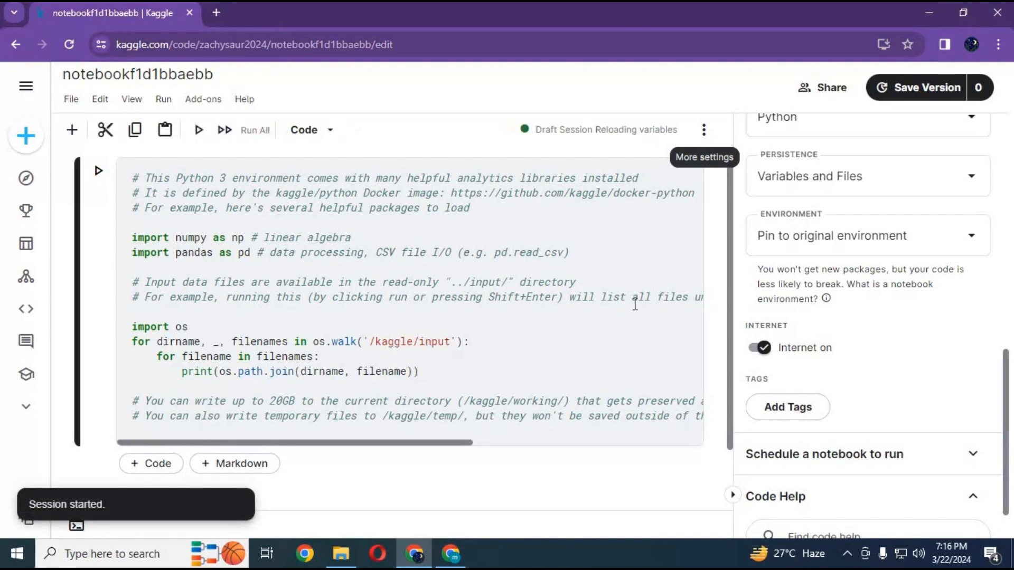
{"action": "mouse_move", "coordinate": [23, 86]}
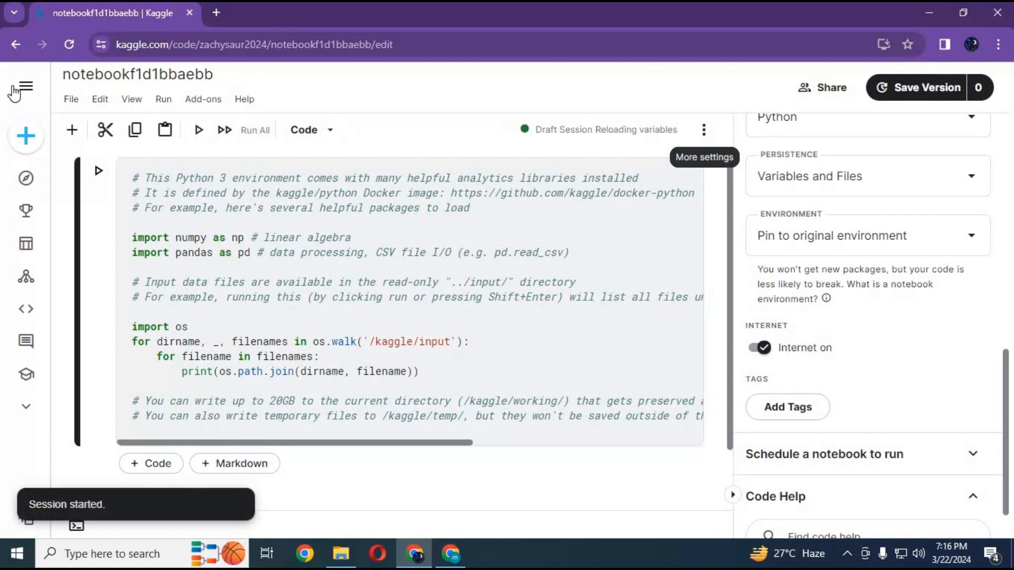
Step: Import video-to-video.ipynb from Downloads > New folder (3), replacing the starter cell with ComfyUI setup code
{"action": "left_click", "coordinate": [70, 99]}
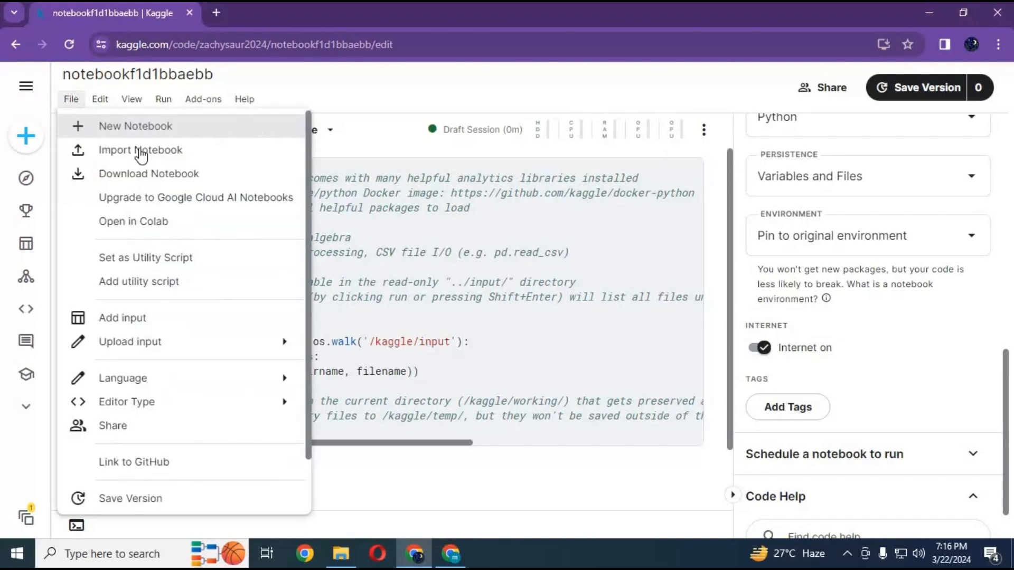
{"action": "left_click", "coordinate": [141, 150]}
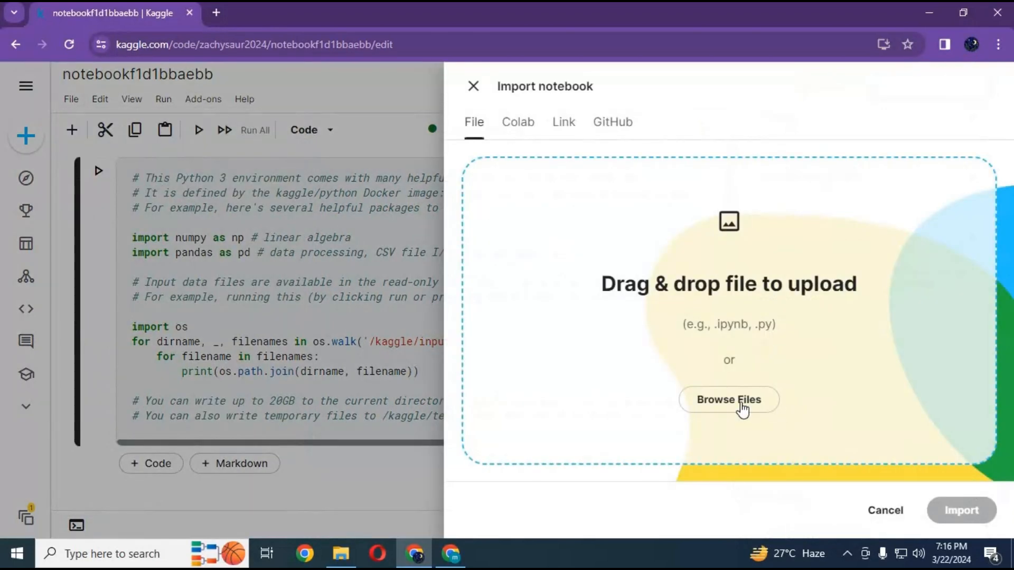
{"action": "left_click", "coordinate": [728, 399]}
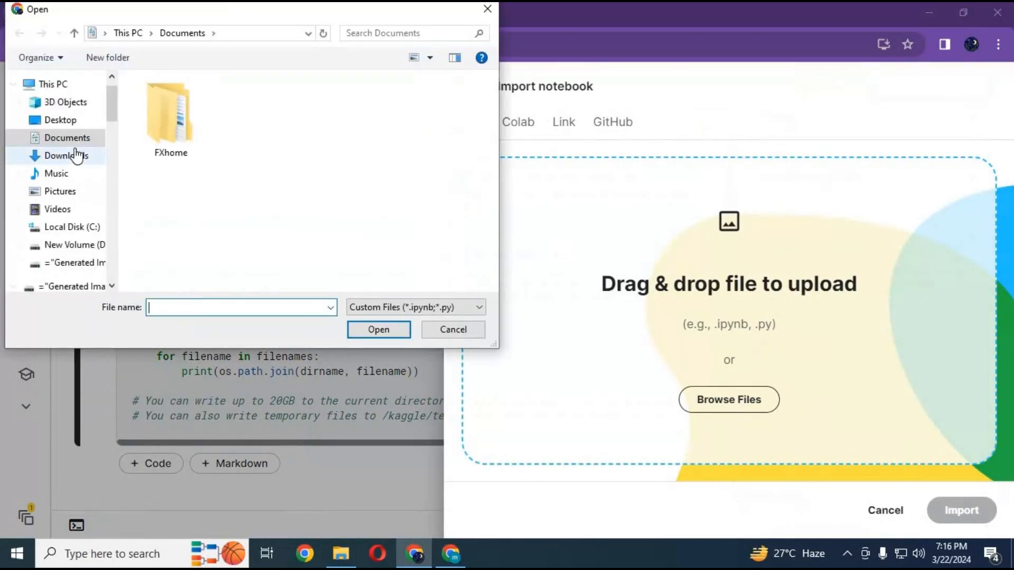
{"action": "left_click", "coordinate": [66, 156]}
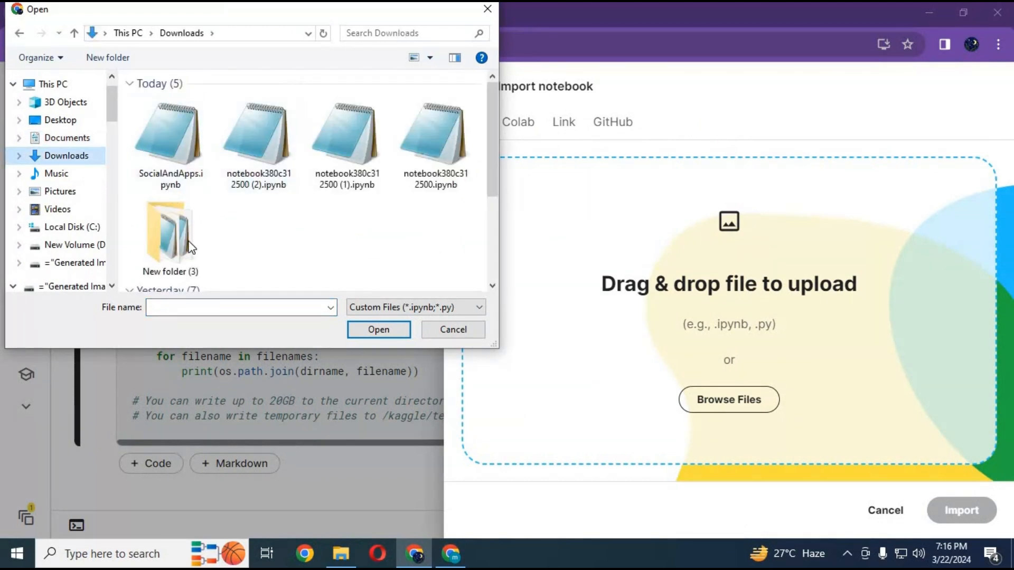
{"action": "double_click", "coordinate": [169, 232]}
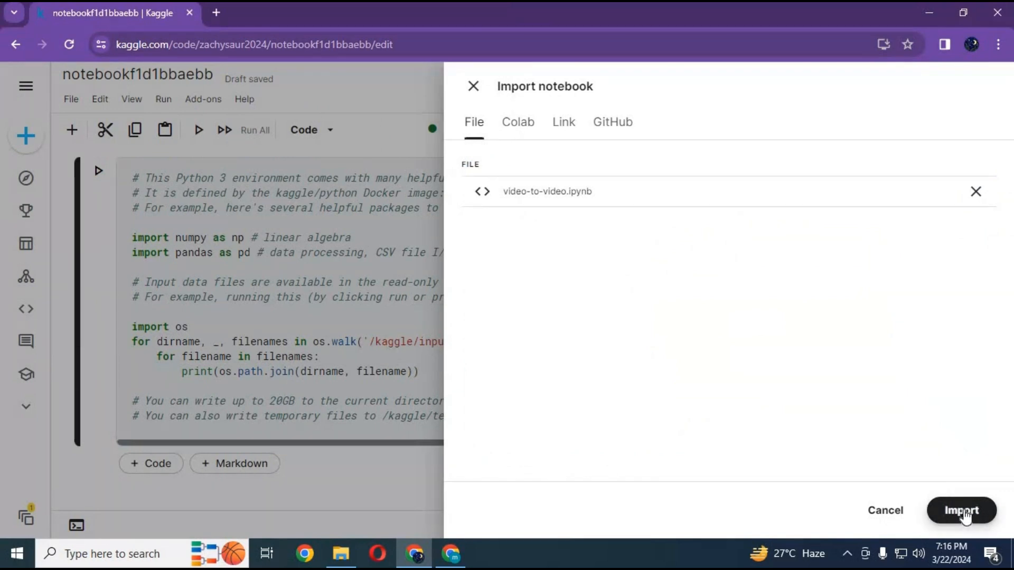
{"action": "left_click", "coordinate": [961, 510]}
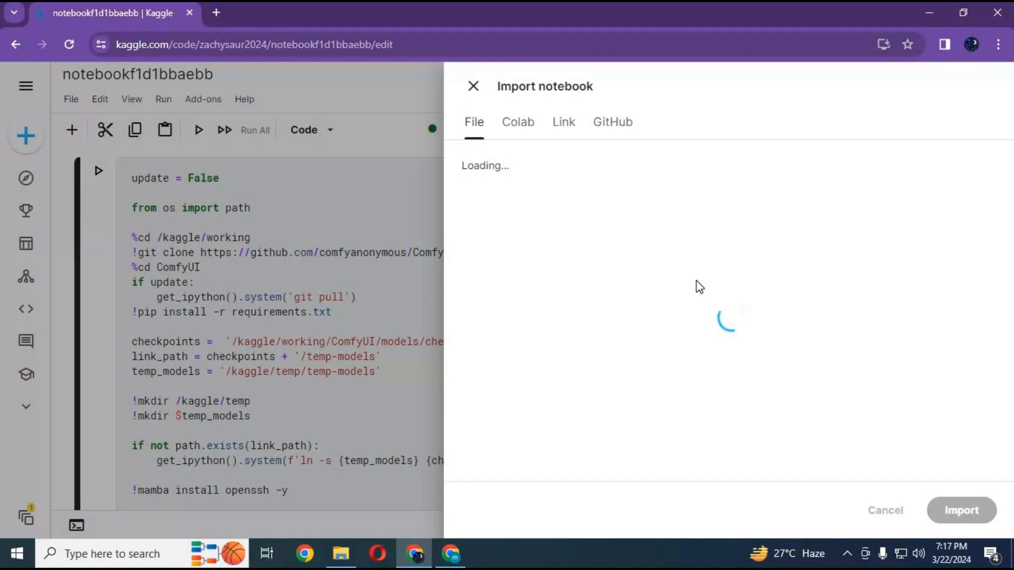
{"action": "left_click", "coordinate": [473, 86]}
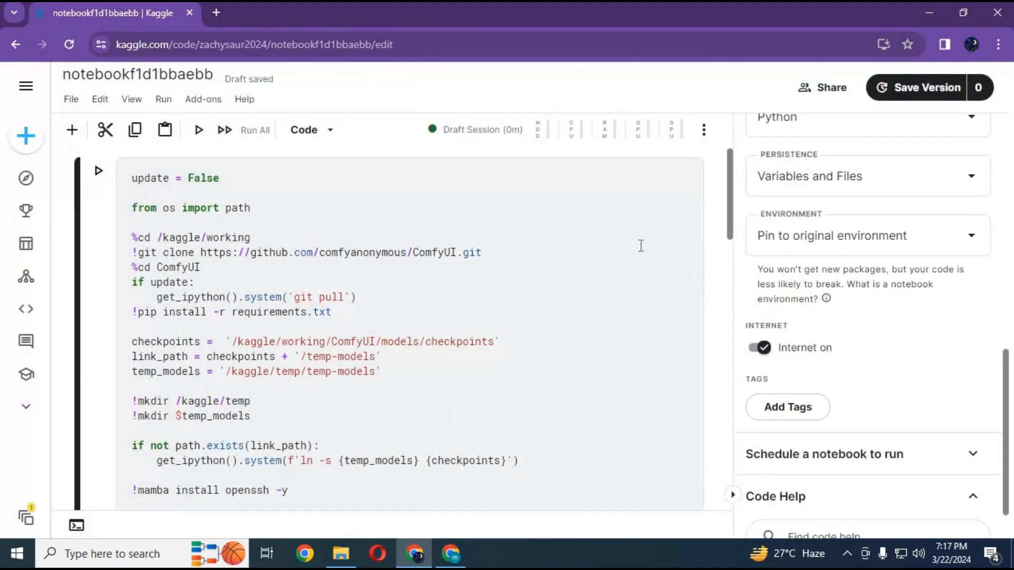
{"action": "mouse_move", "coordinate": [55, 179]}
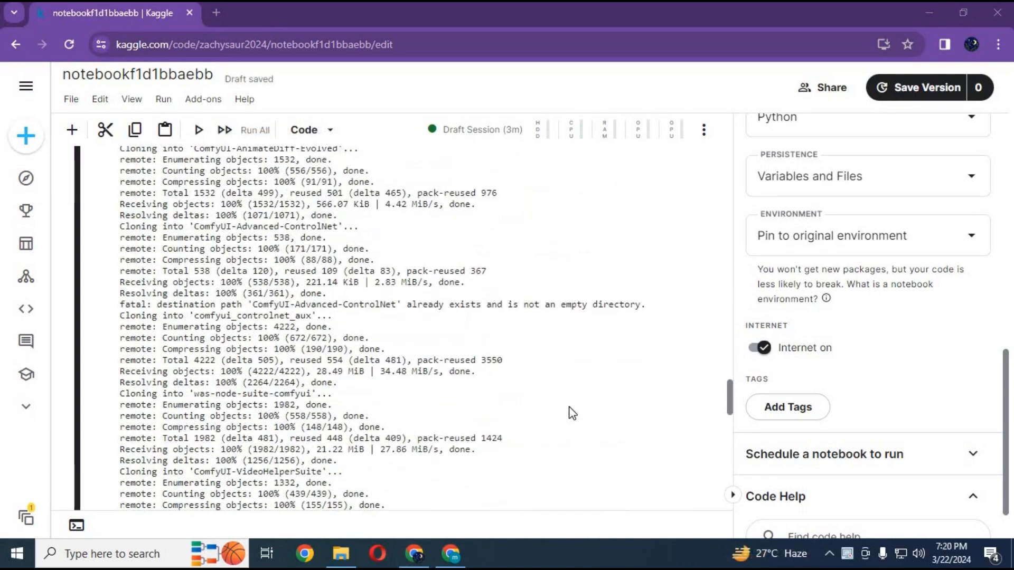
Step: Review the setup cell's git clone output for ComfyUI and its custom nodes
{"action": "scroll", "scroll_direction": "down", "scroll_amount": 3}
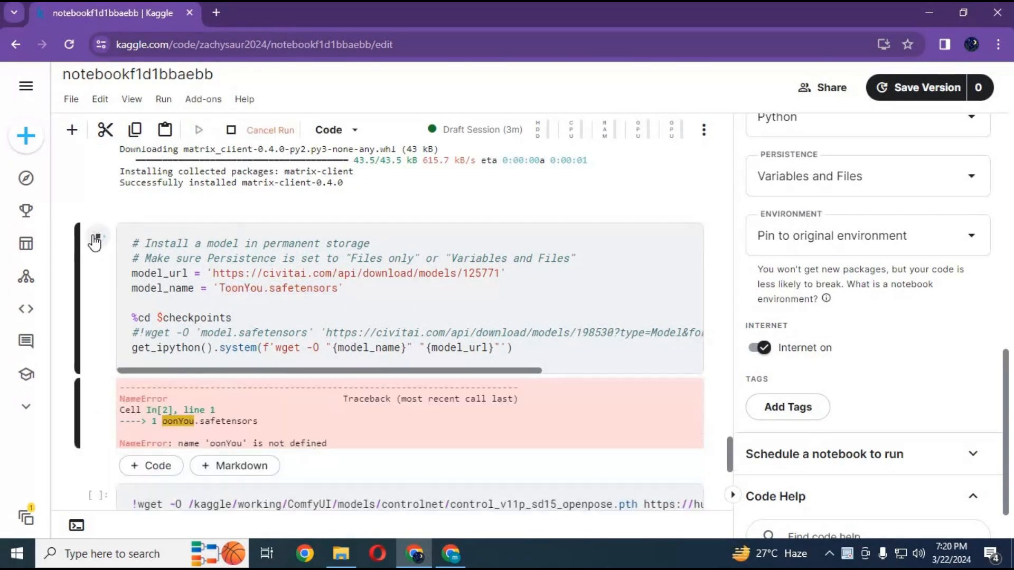
Step: Rerun the model-download cell so the ToonYou checkpoint and AnimateDiff-Lightning motion model download
{"action": "left_click", "coordinate": [97, 236]}
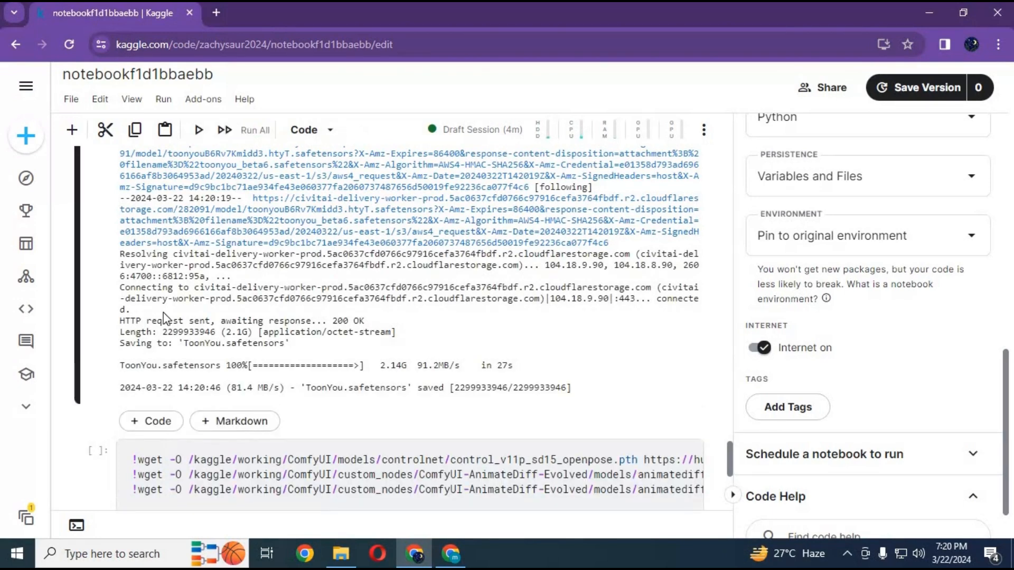
{"action": "scroll", "scroll_direction": "down", "scroll_amount": 3}
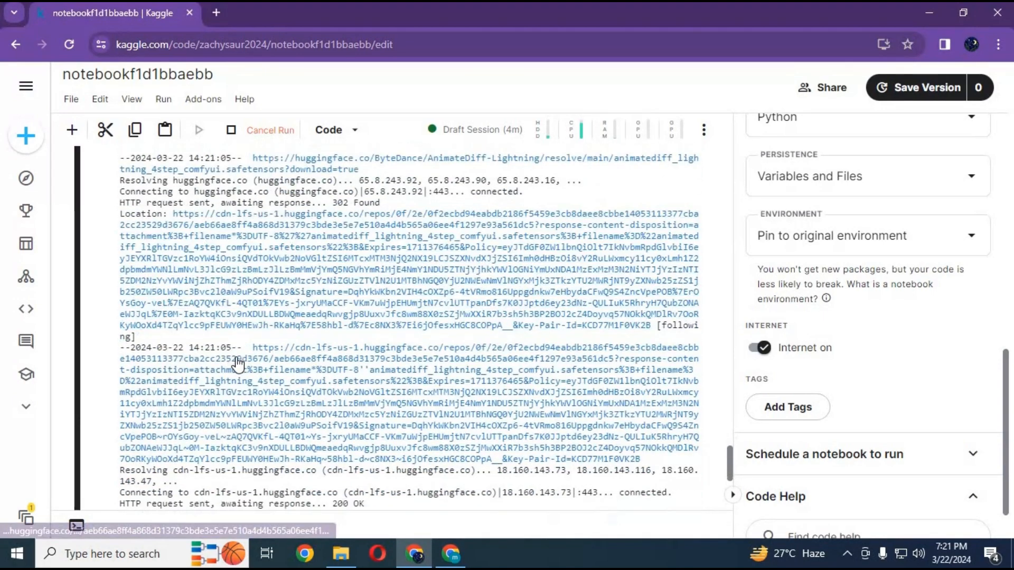
{"action": "scroll", "scroll_direction": "down", "scroll_amount": 3}
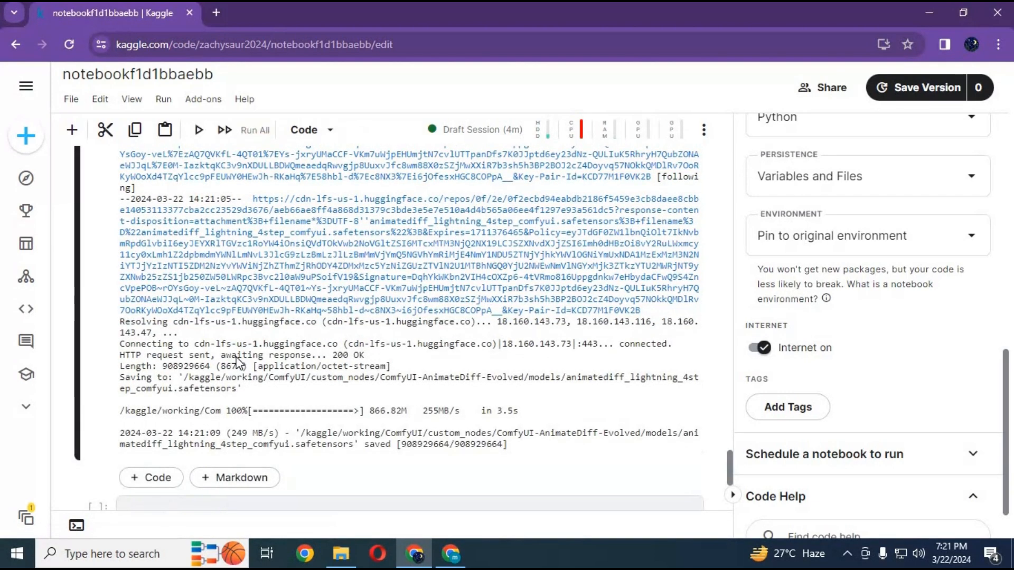
{"action": "scroll", "scroll_direction": "down", "scroll_amount": 3}
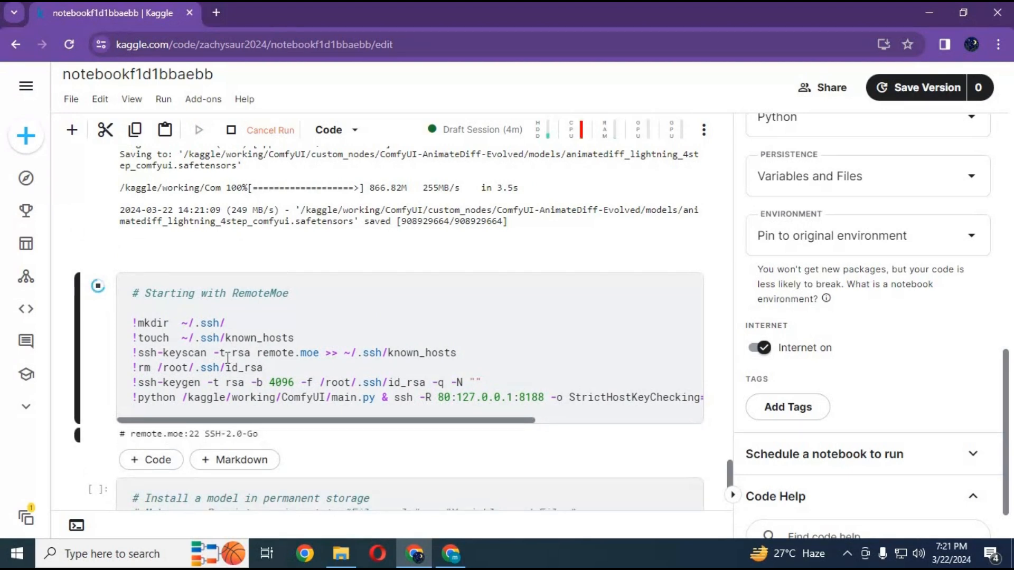
Step: Follow the pip output while scikit-build, diskcache and llama_cpp install
{"action": "scroll", "scroll_direction": "down", "scroll_amount": 3}
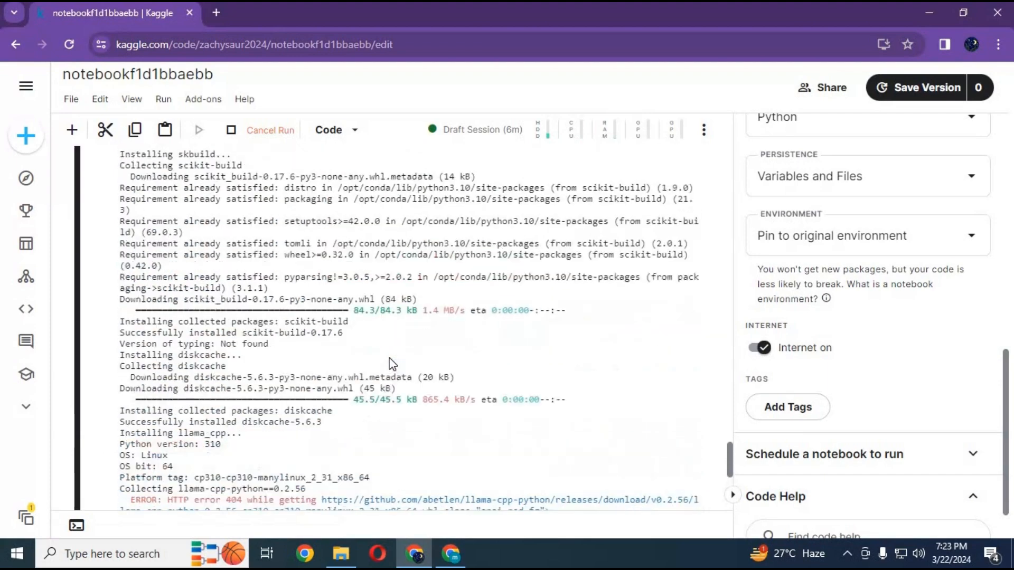
{"action": "scroll", "scroll_direction": "down", "scroll_amount": 3}
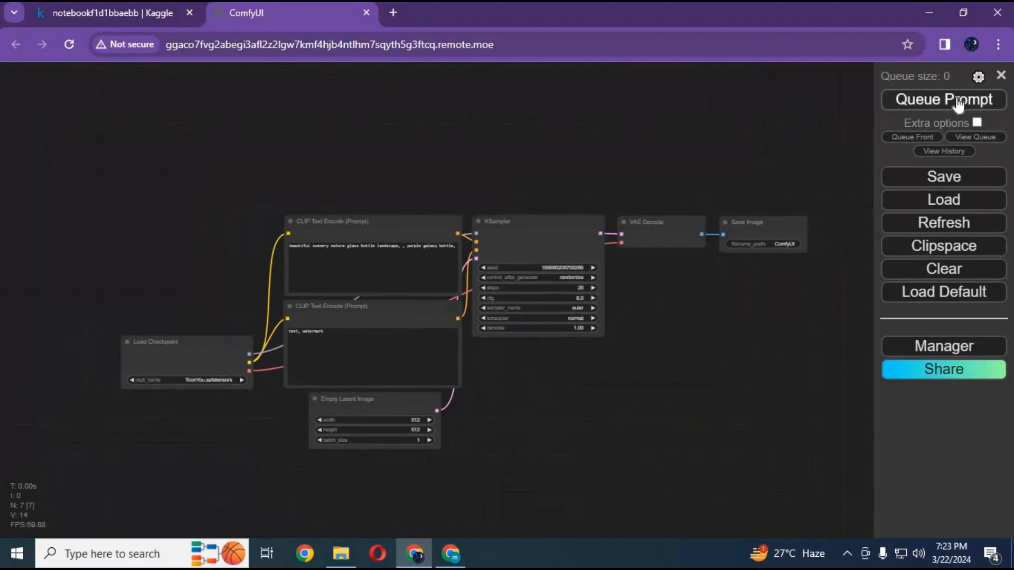
Step: Queue the default workflow to generate a ToonYou test image
{"action": "left_click", "coordinate": [943, 100]}
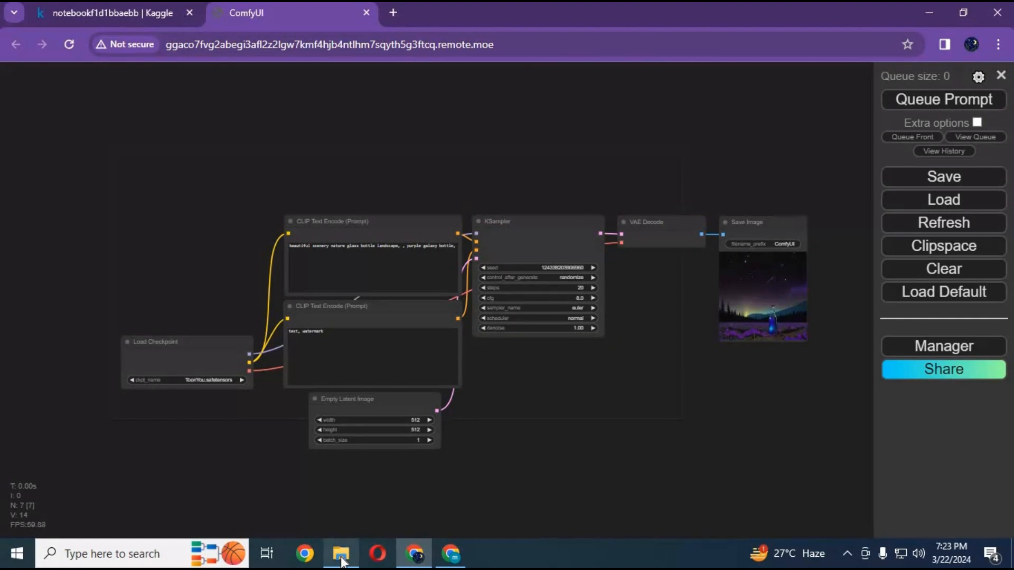
Step: Drag videoToVideo.json from the downloaded folder onto the ComfyUI canvas
{"action": "left_click", "coordinate": [338, 554]}
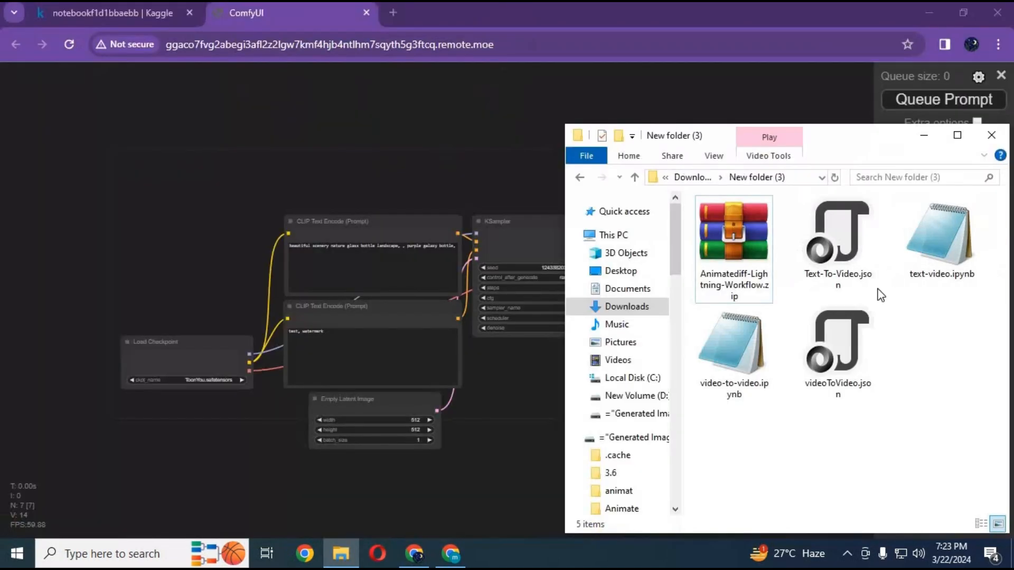
{"action": "left_click", "coordinate": [838, 343]}
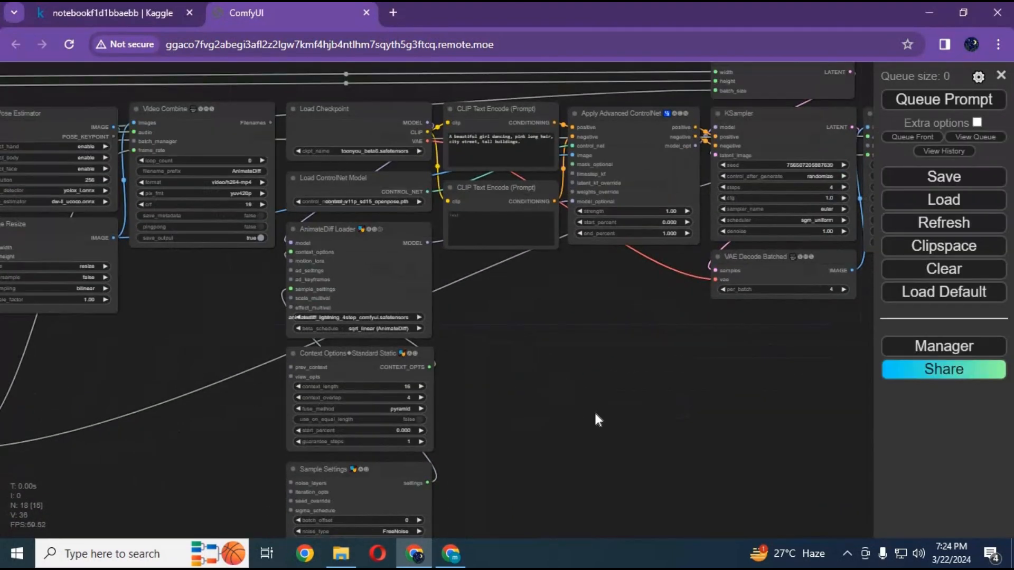
Step: Pan across the workflow and zoom in on the Load Video (Upload) node set to Download.mp4
{"action": "left_click_drag", "start_coordinate": [594, 419], "coordinate": [408, 425]}
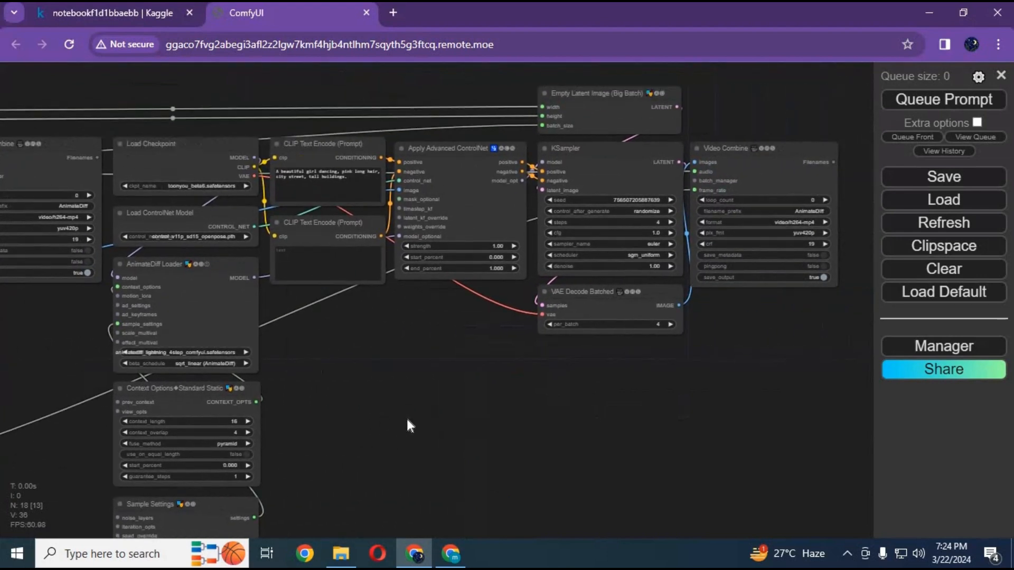
{"action": "left_click_drag", "start_coordinate": [408, 426], "coordinate": [606, 413]}
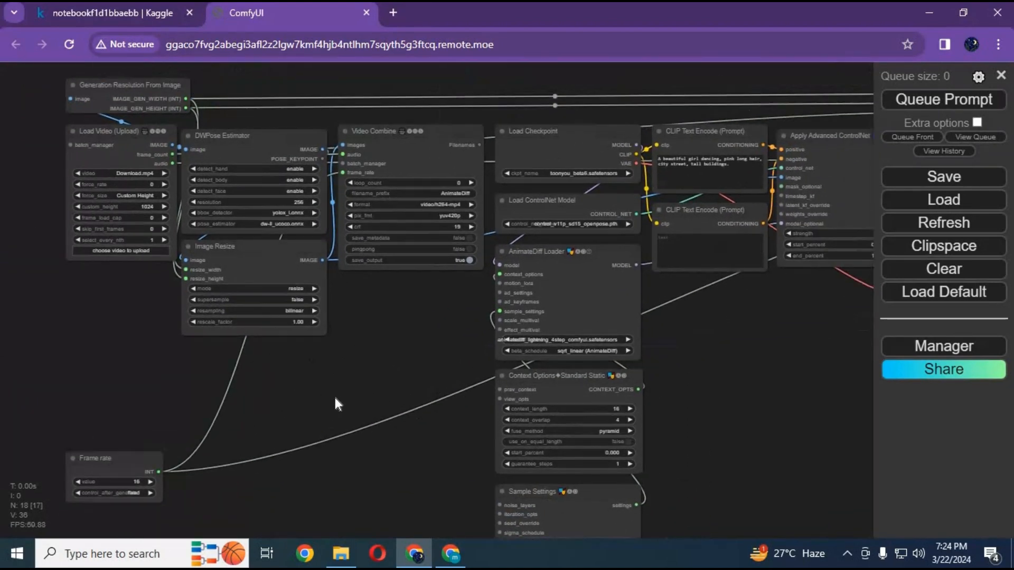
{"action": "left_click_drag", "start_coordinate": [336, 405], "coordinate": [204, 390]}
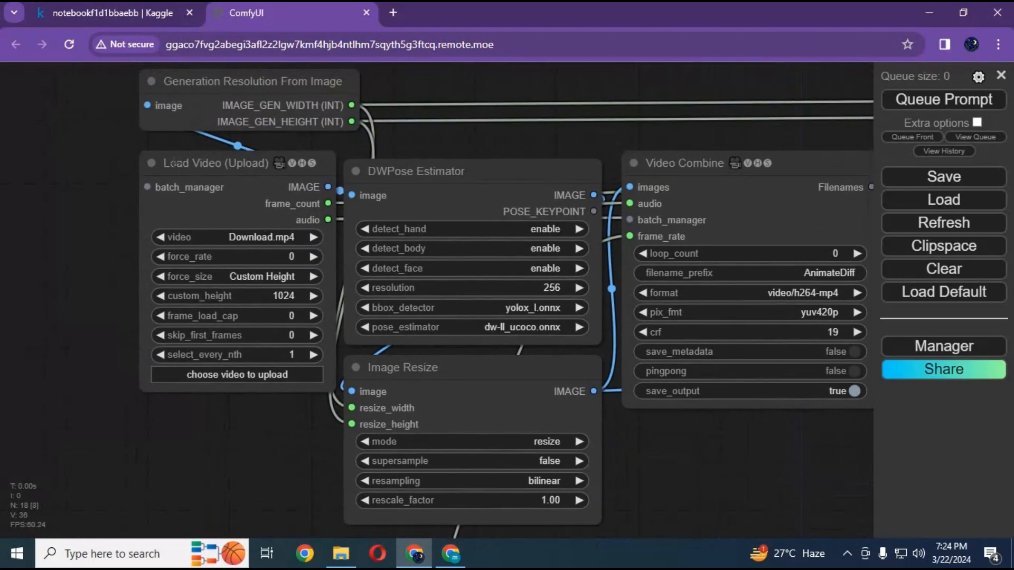
Step: Pick the dance video from the Documents folder as the Load Video node's input
{"action": "left_click", "coordinate": [236, 374]}
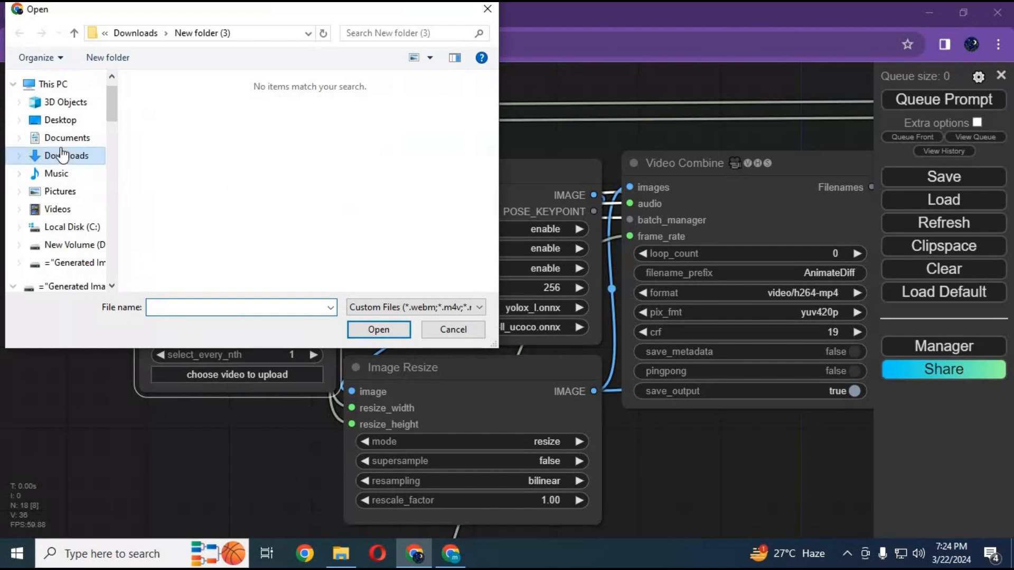
{"action": "left_click", "coordinate": [62, 137]}
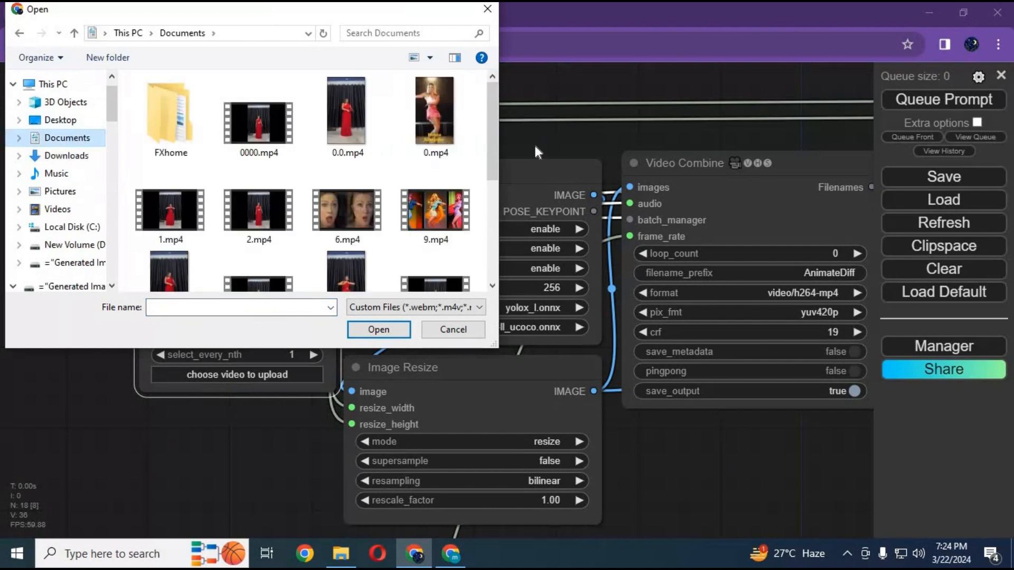
{"action": "left_click", "coordinate": [434, 114]}
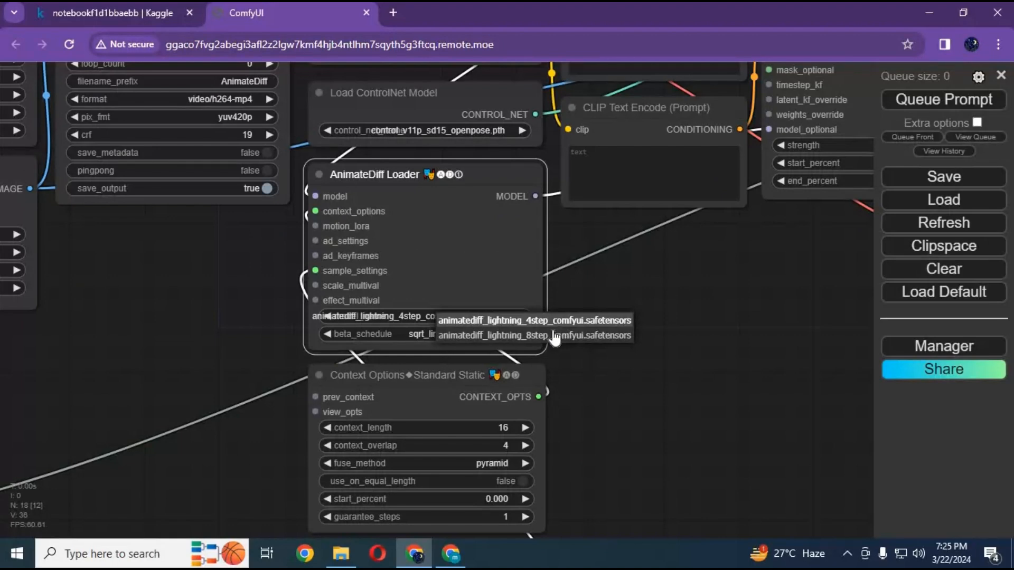
Step: Switch the AnimateDiff Loader to animatediff_lightning_8step_comfyui.safetensors and bring the checkpoint node into view
{"action": "left_click", "coordinate": [533, 336]}
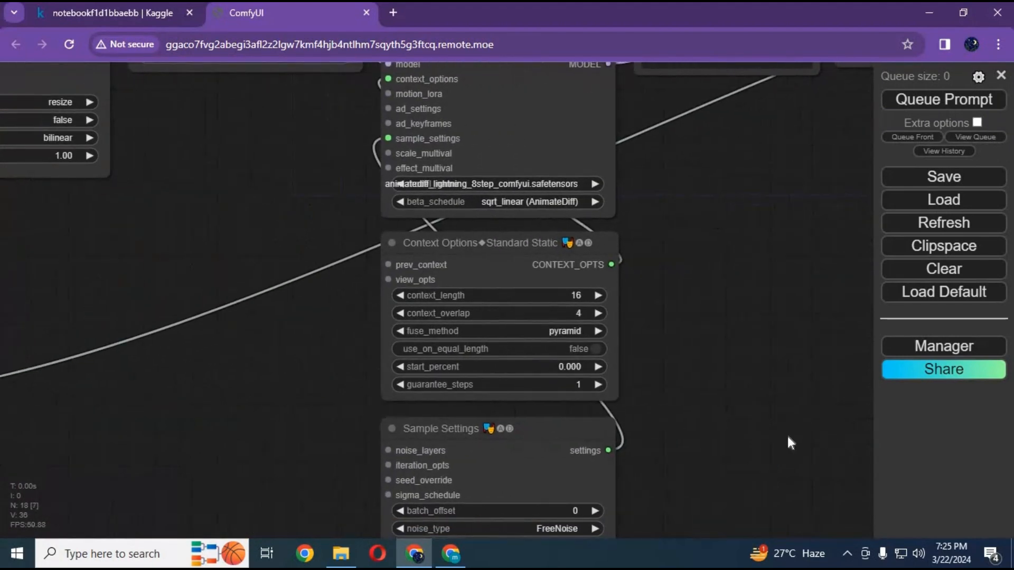
{"action": "left_click_drag", "start_coordinate": [789, 443], "coordinate": [679, 307]}
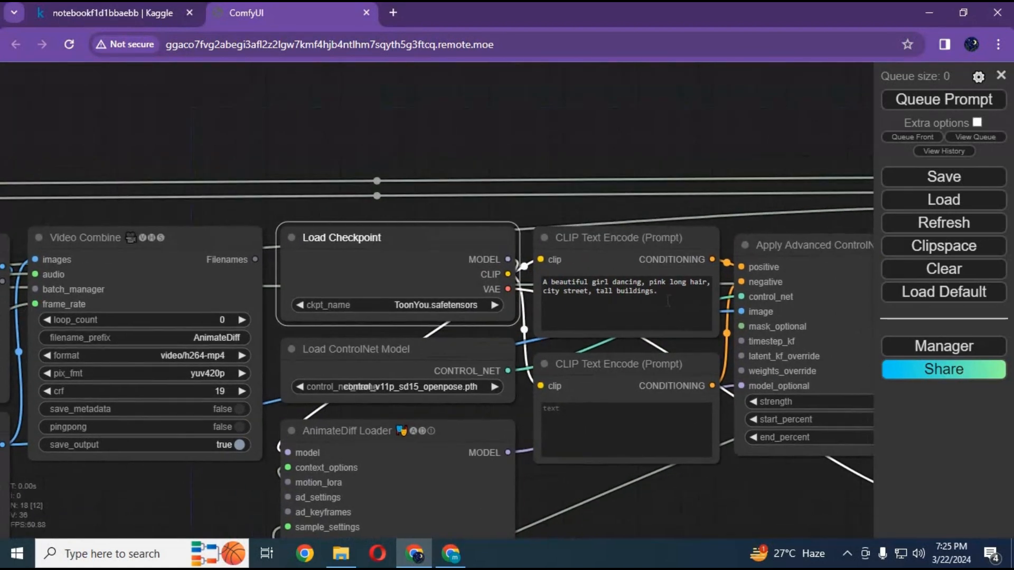
Step: Replace the positive CLIP Text Encode prompt with 'girl in indian dress dancing'
{"action": "triple_click", "coordinate": [625, 287]}
{"action": "type", "text": "g"}
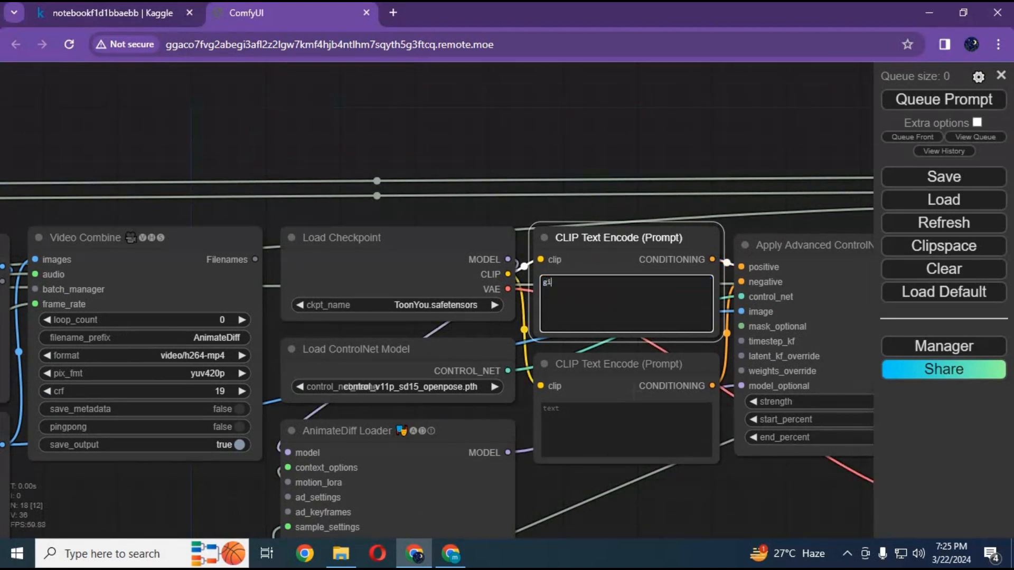
{"action": "type", "text": "irl in"}
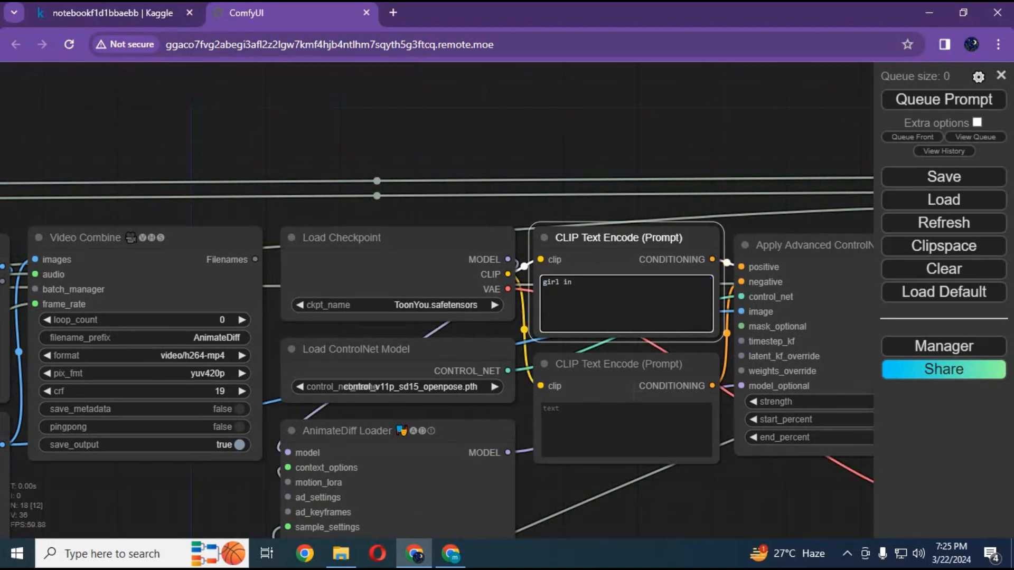
{"action": "type", "text": "indiu"}
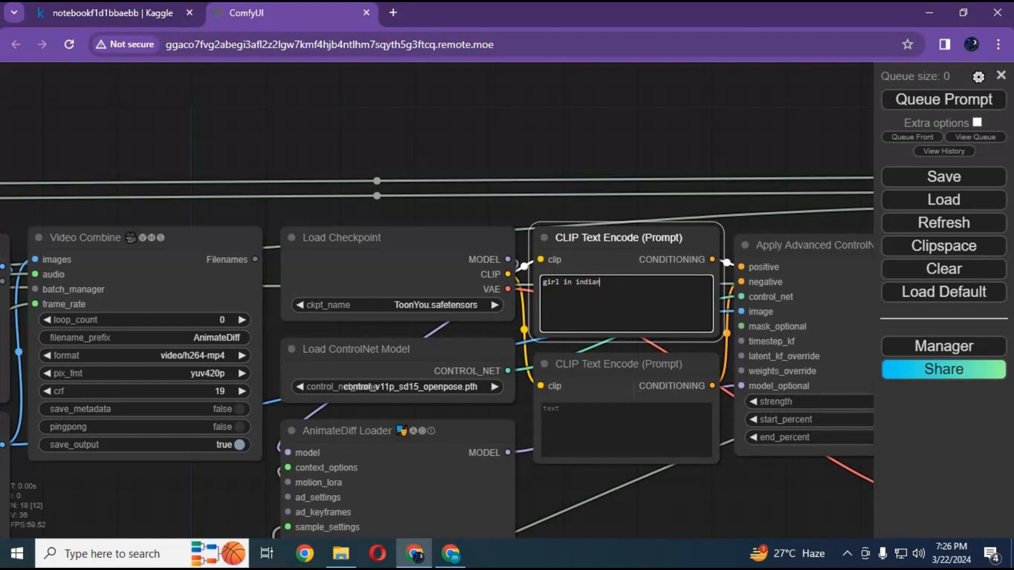
{"action": "type", "text": "dress c"}
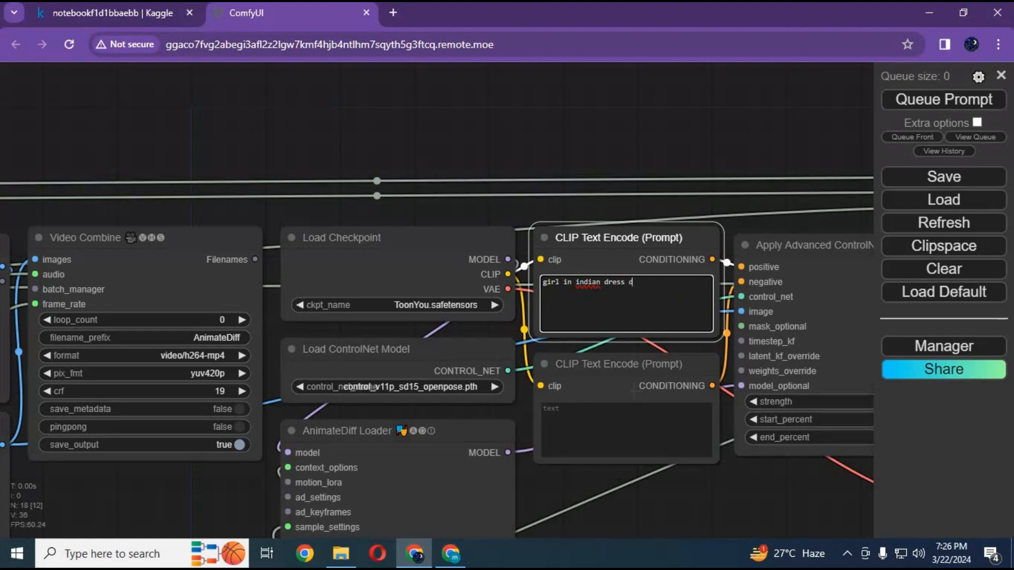
{"action": "type", "text": "ancing"}
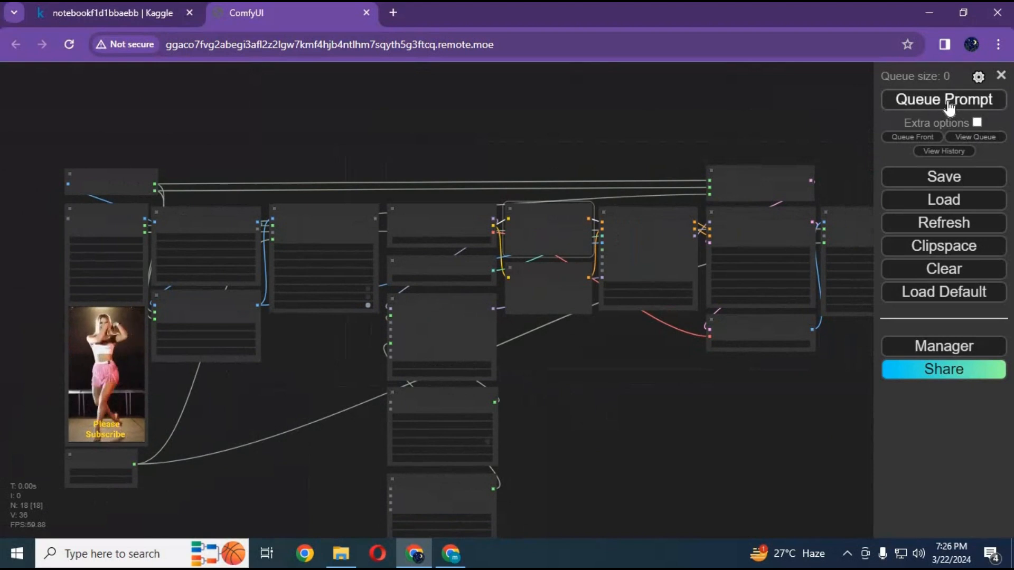
Step: Queue the workflow, view the pose and cartoon previews, then go back to the Kaggle notebook
{"action": "left_click", "coordinate": [943, 99]}
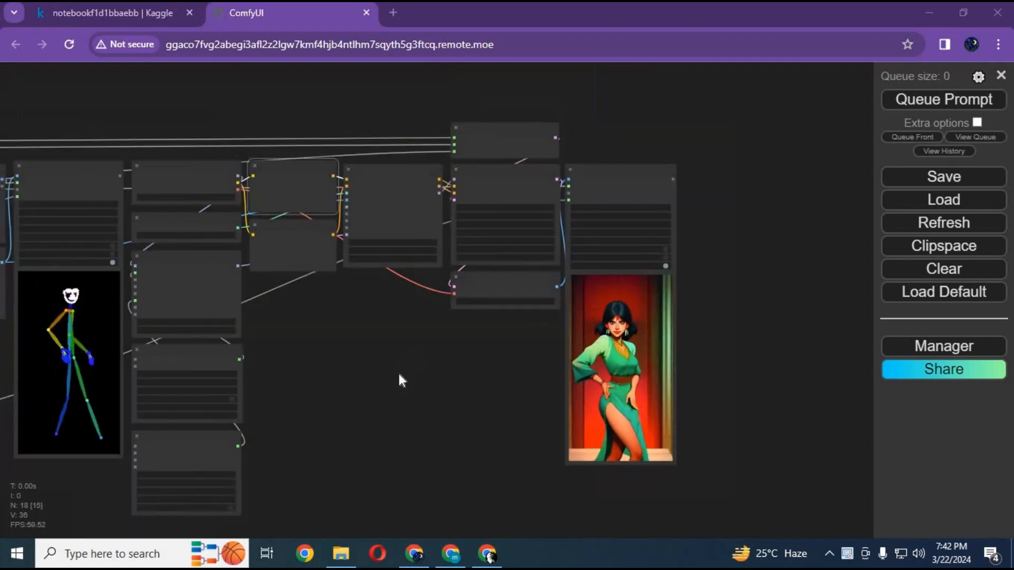
{"action": "left_click_drag", "start_coordinate": [398, 380], "coordinate": [514, 350]}
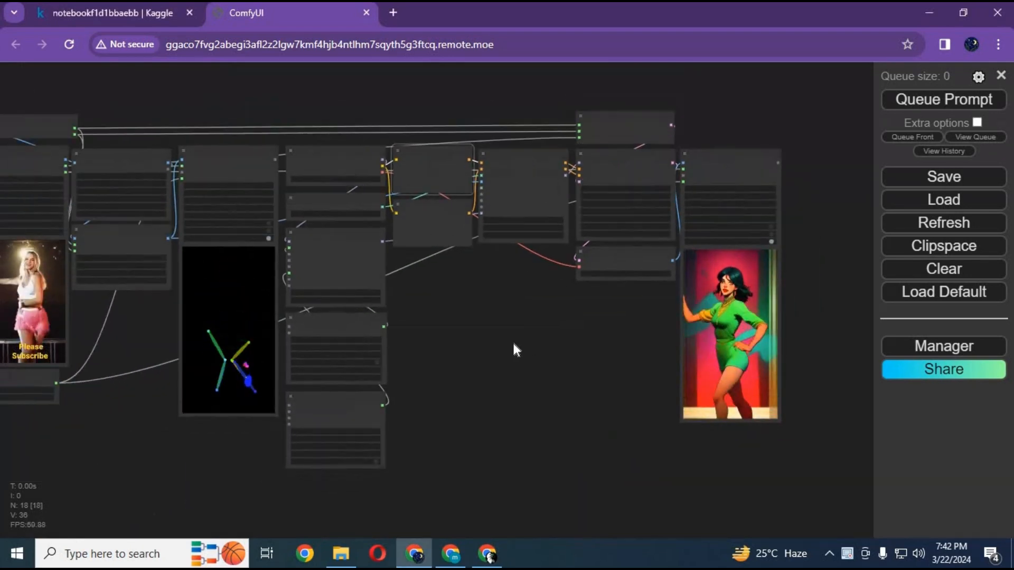
{"action": "left_click", "coordinate": [105, 12]}
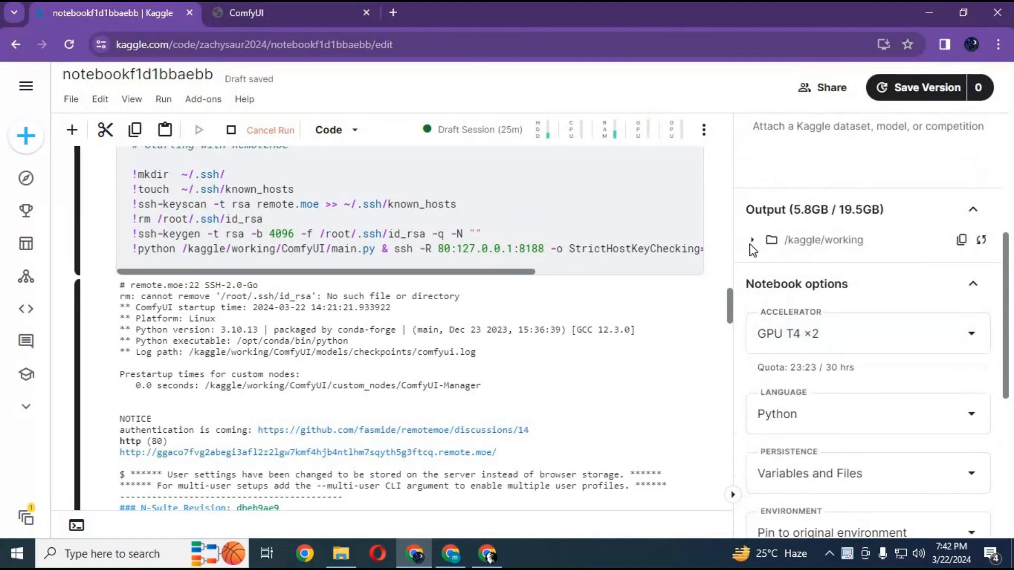
Step: Expand /kaggle/working > ComfyUI > output to list the generated AnimateDiff videos
{"action": "left_click", "coordinate": [751, 241]}
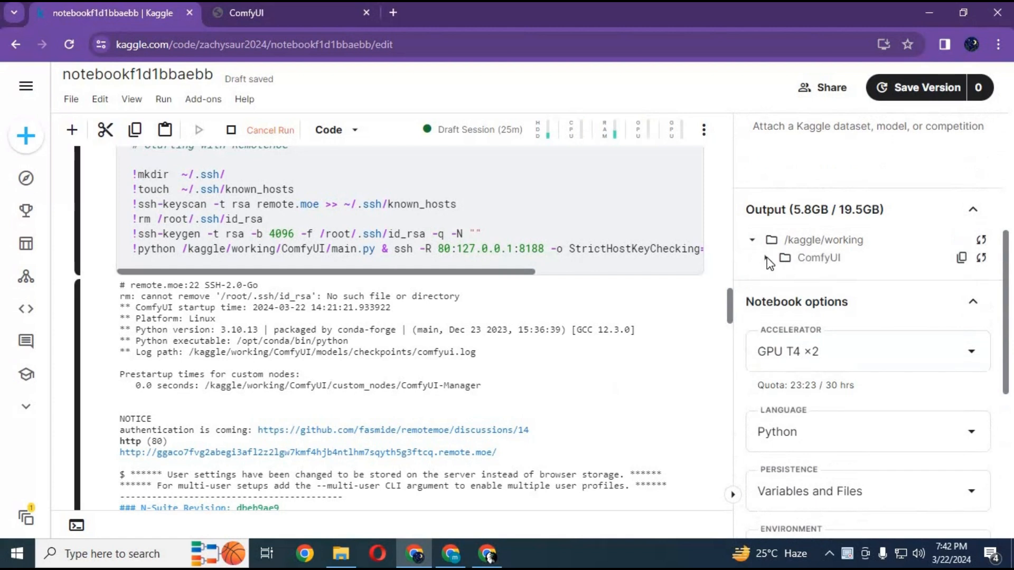
{"action": "left_click", "coordinate": [767, 257]}
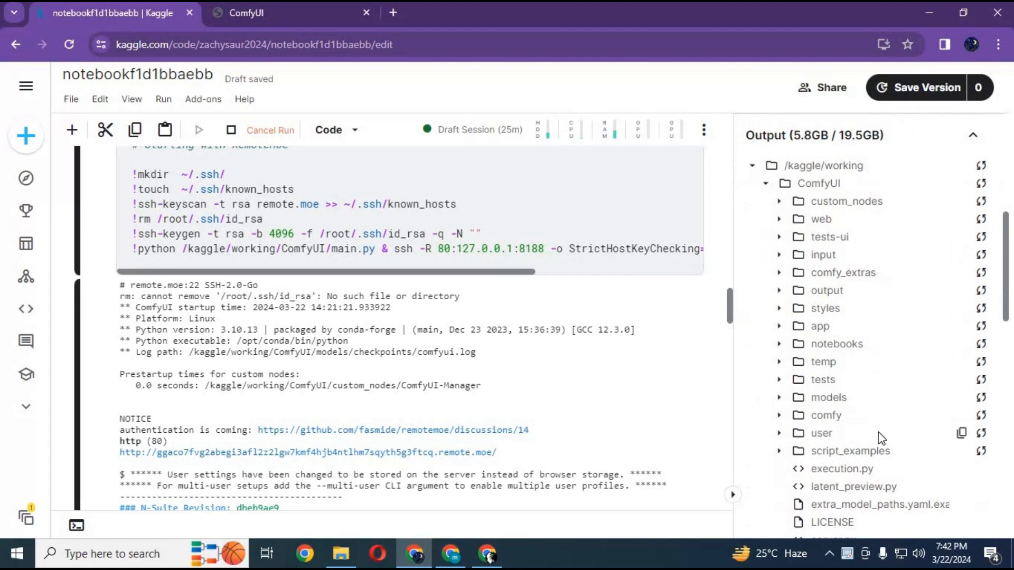
{"action": "mouse_move", "coordinate": [777, 298]}
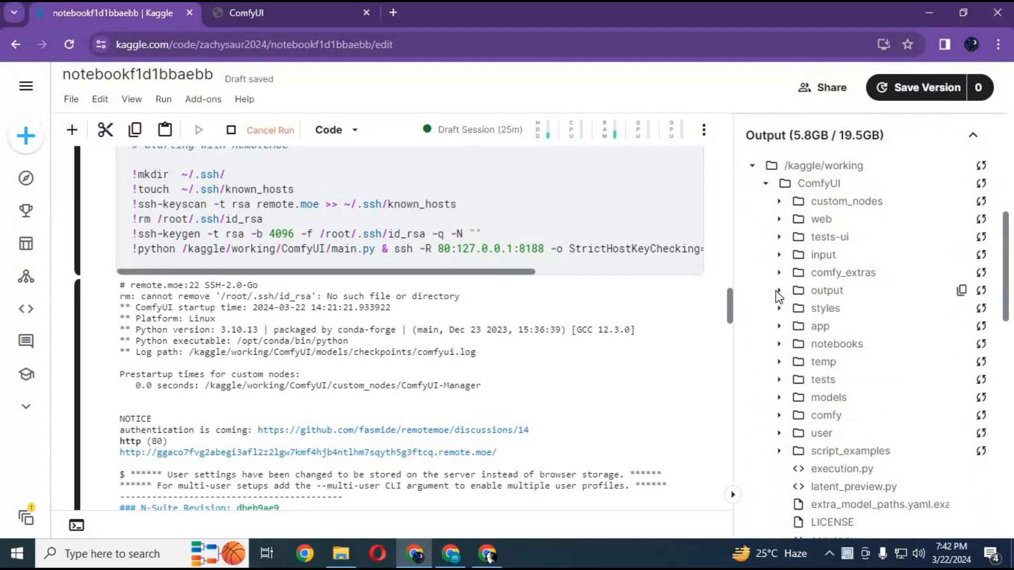
{"action": "left_click", "coordinate": [779, 290]}
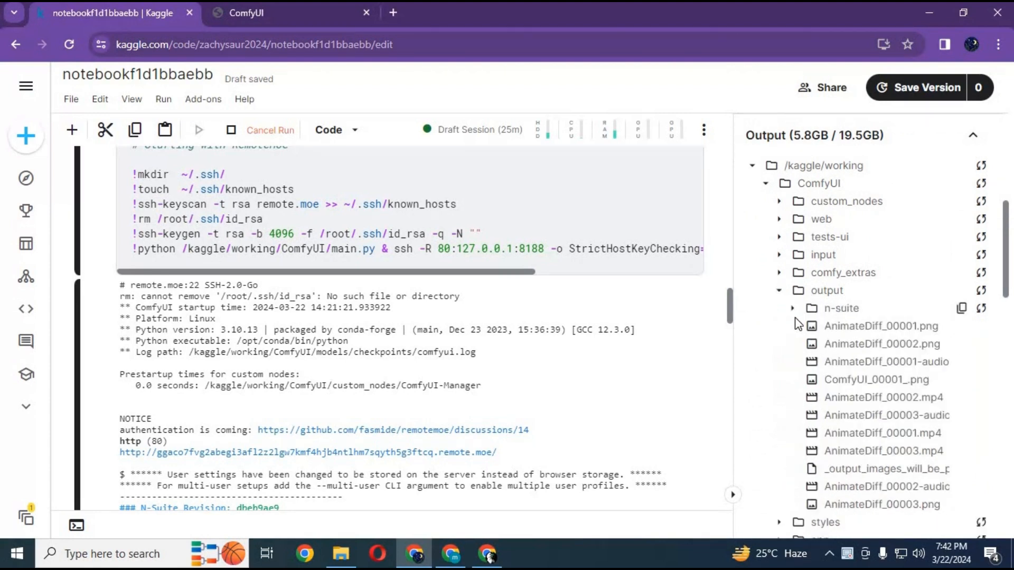
{"action": "mouse_move", "coordinate": [917, 400]}
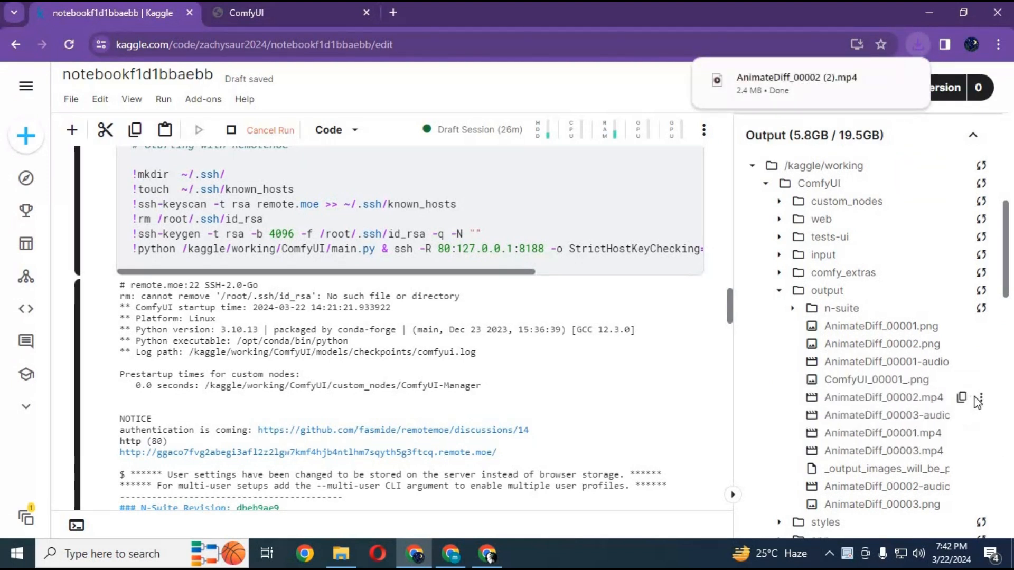
Step: Download the AnimateDiff_00001, 00002 and 00003 MP4s via their options menus
{"action": "left_click", "coordinate": [978, 396]}
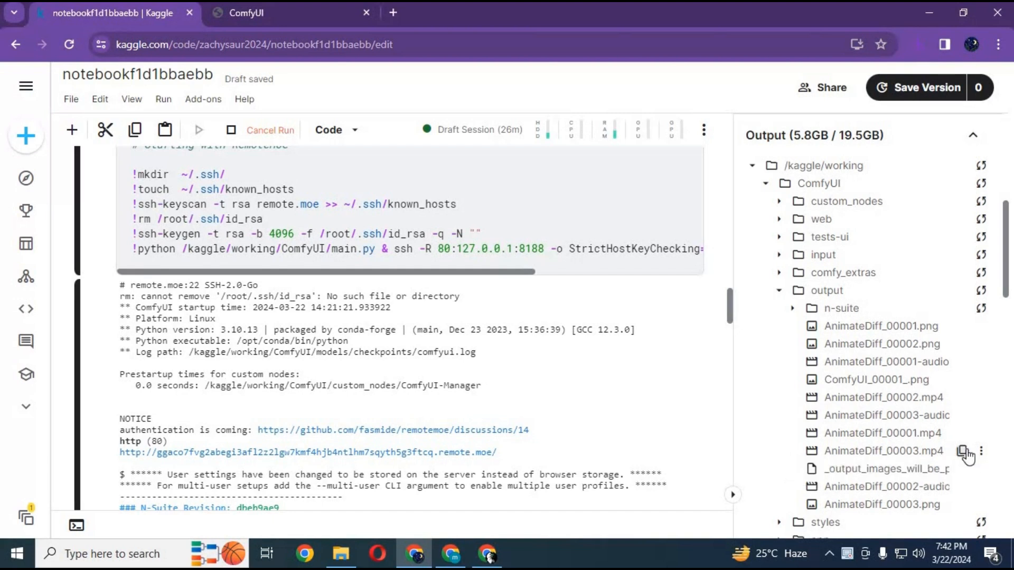
{"action": "left_click", "coordinate": [981, 451]}
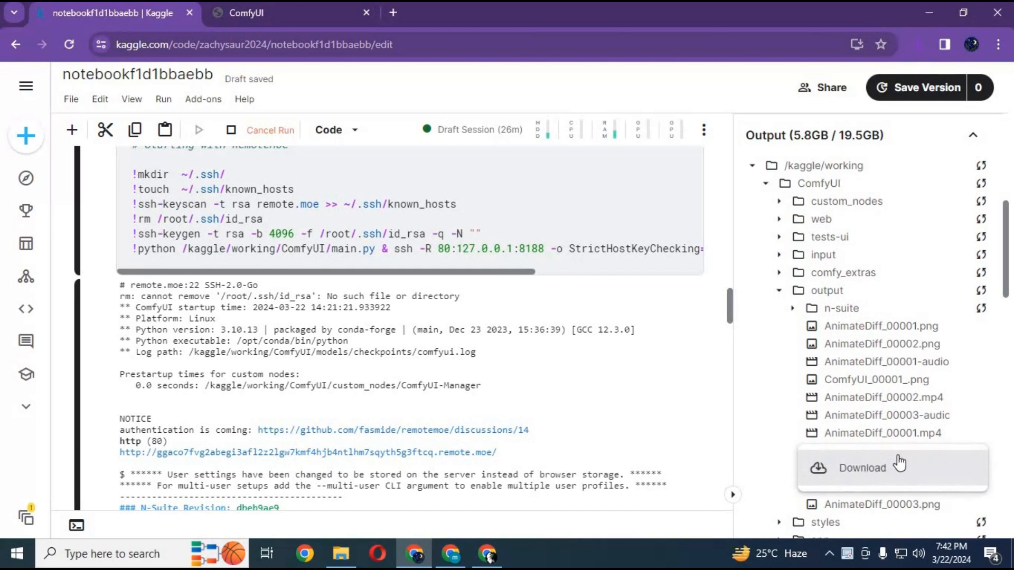
{"action": "mouse_move", "coordinate": [952, 440]}
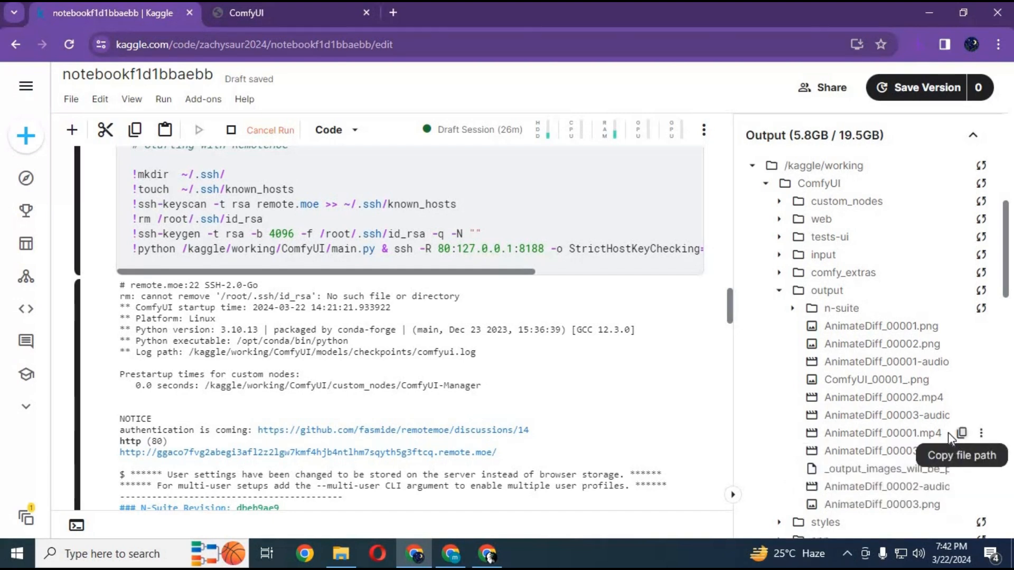
{"action": "left_click", "coordinate": [980, 431]}
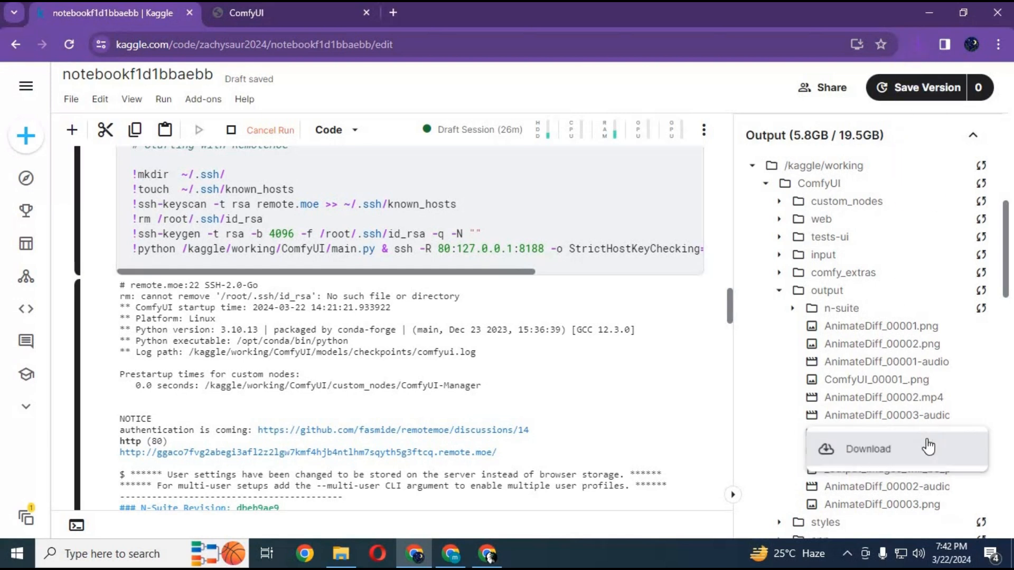
{"action": "left_click", "coordinate": [868, 448]}
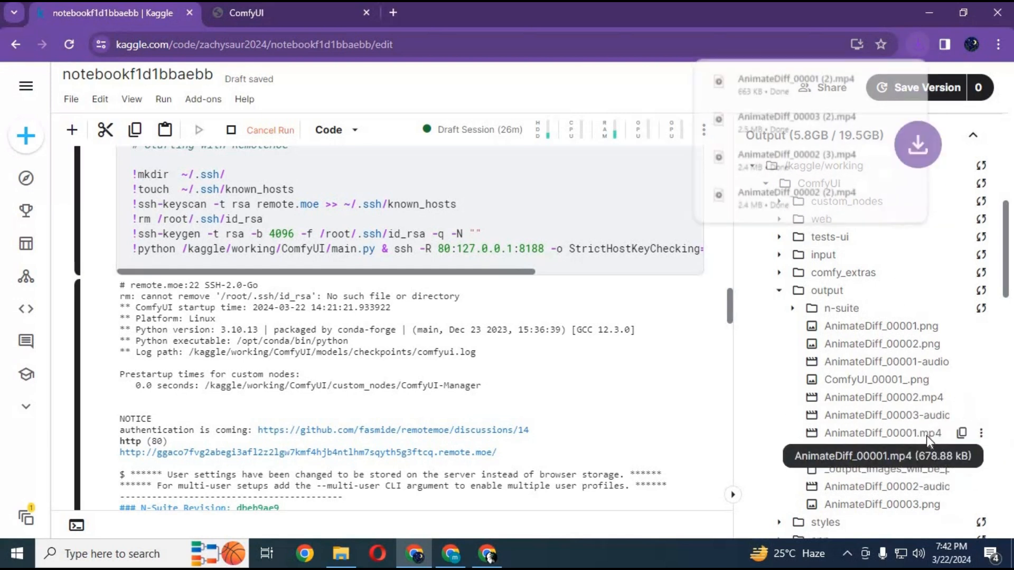